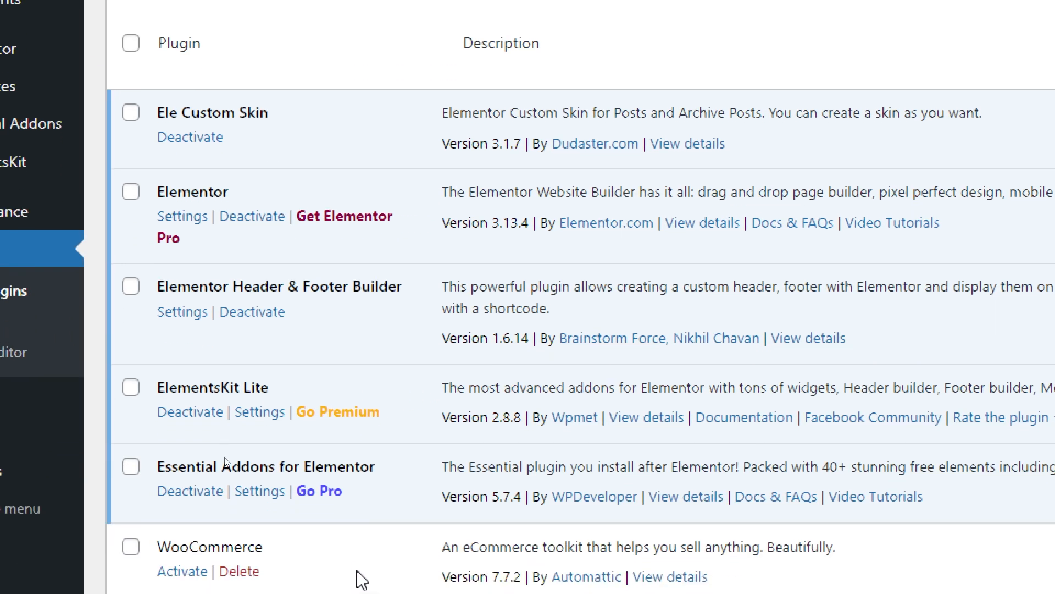
Go to All Pages and launch 'Edit with Elementor' on the About us page.
scroll("down", 3)
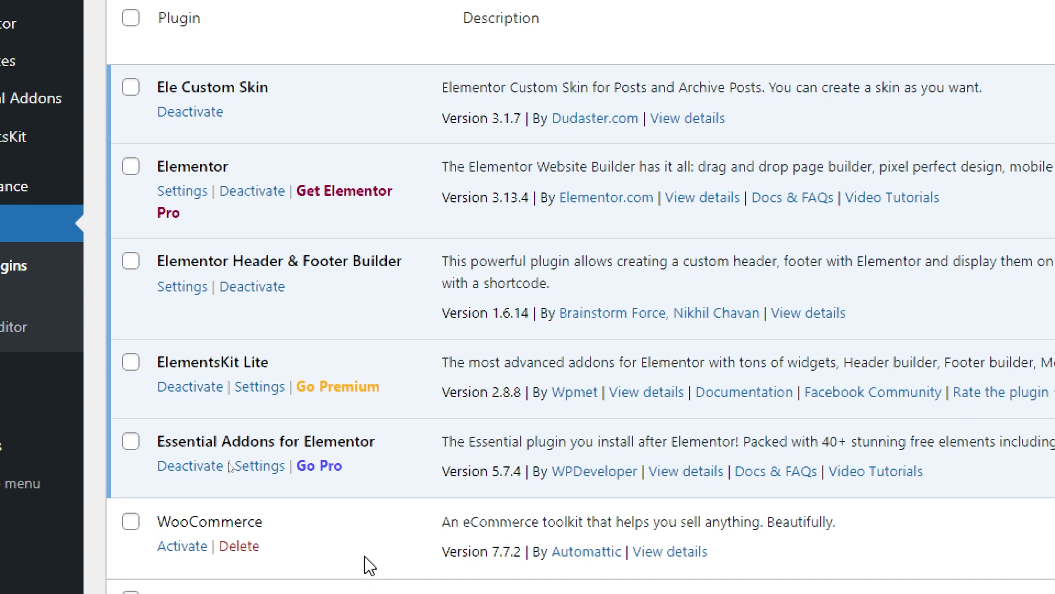
mouse_move(372, 566)
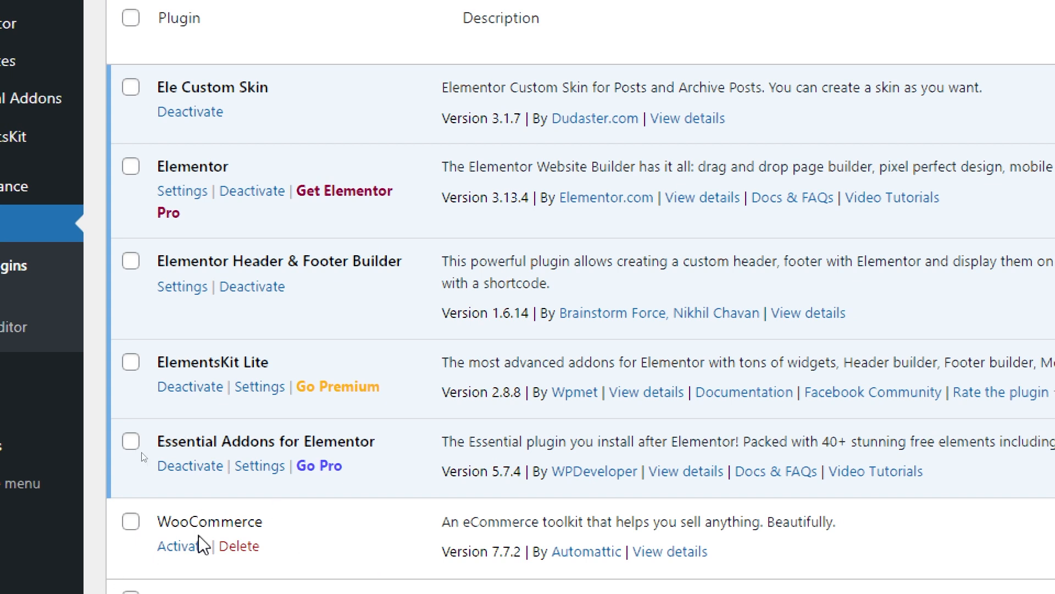
mouse_move(275, 535)
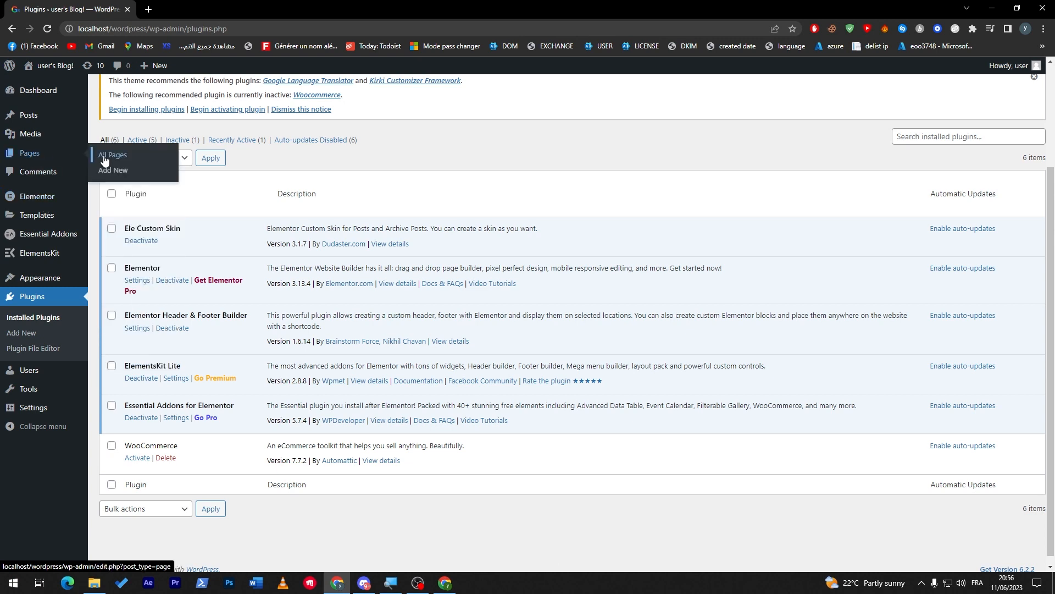
left_click(113, 155)
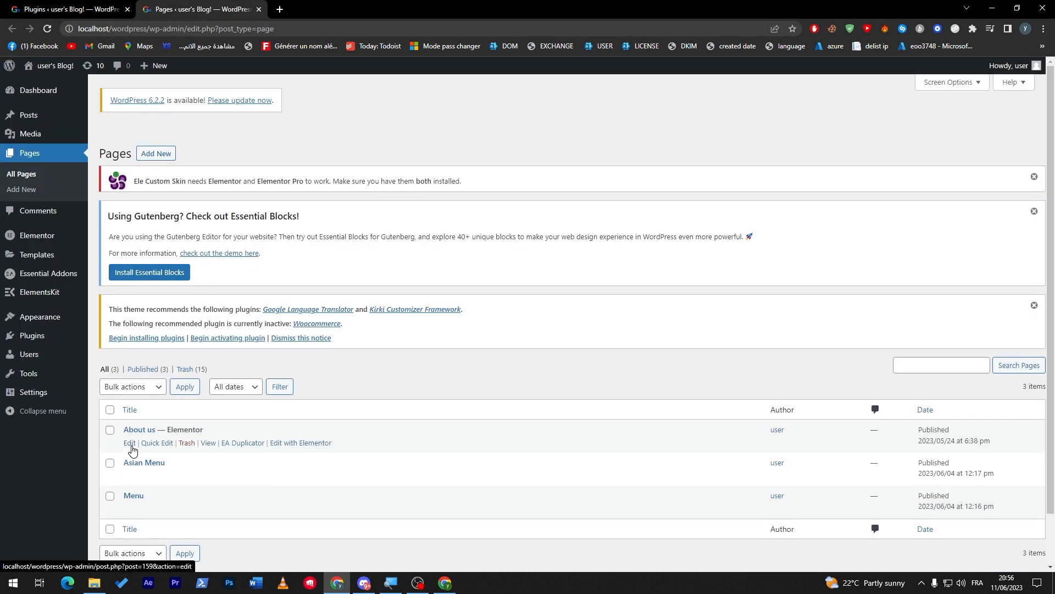
left_click(301, 442)
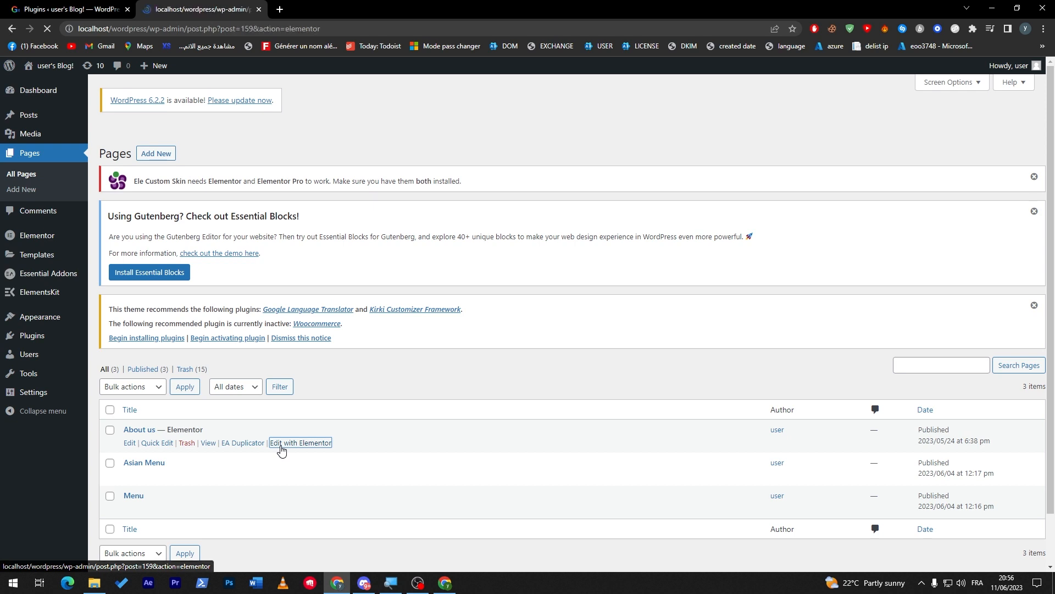
left_click(301, 443)
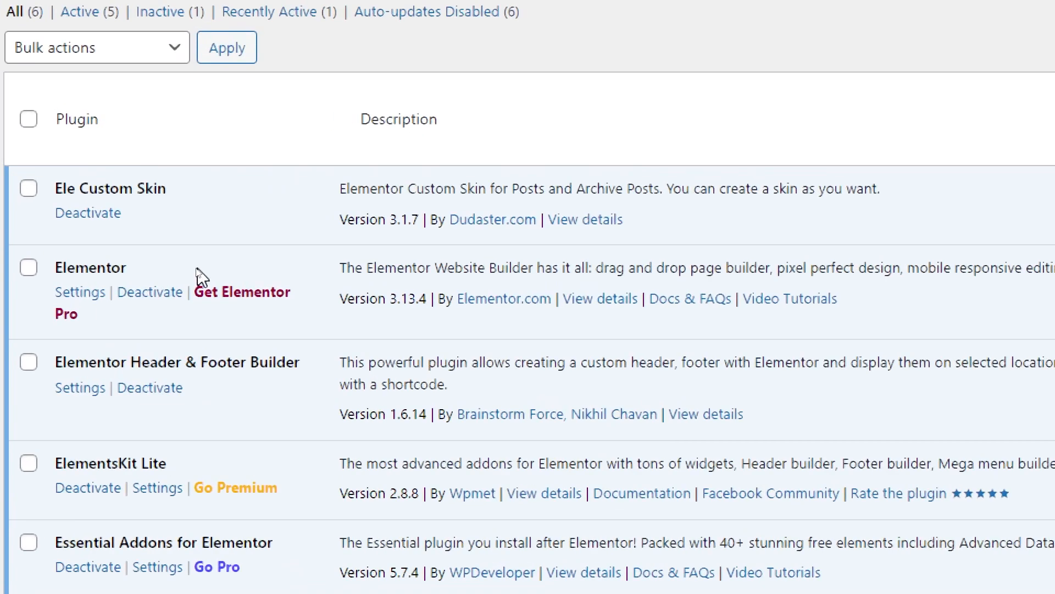
scroll("down", 3)
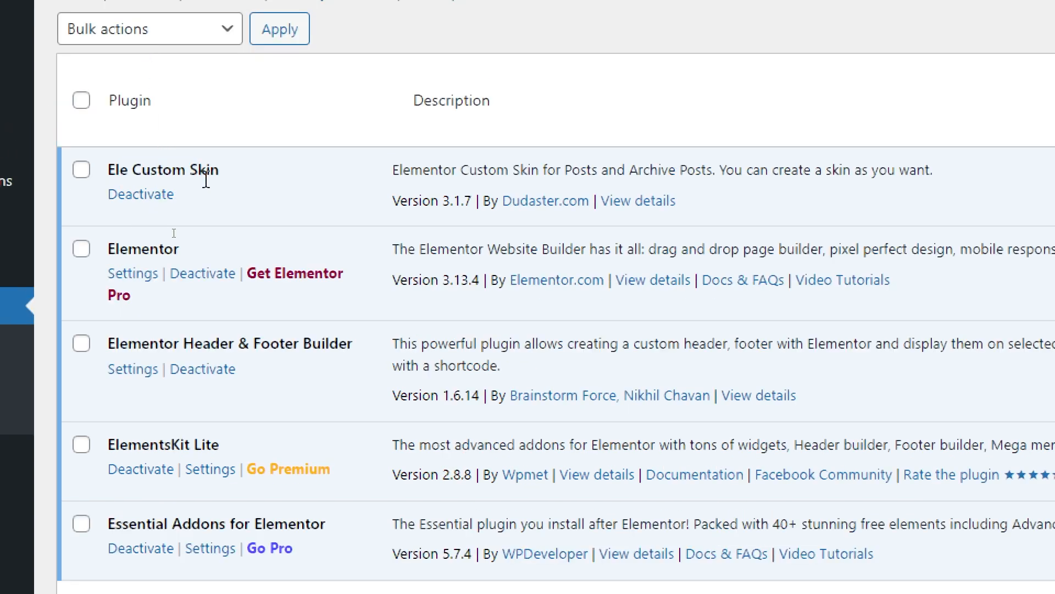
mouse_move(319, 186)
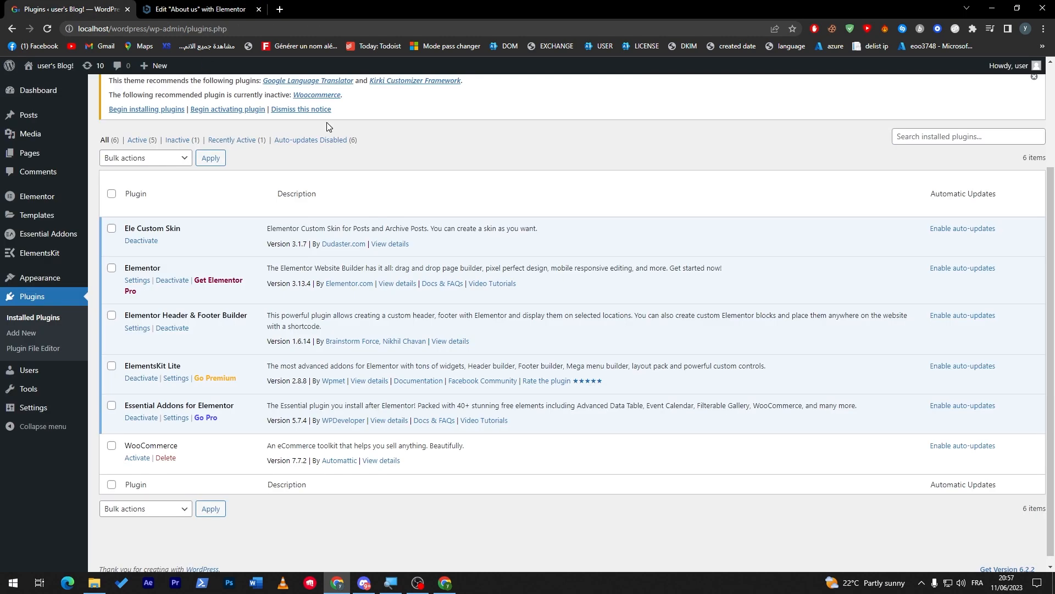
mouse_move(363, 176)
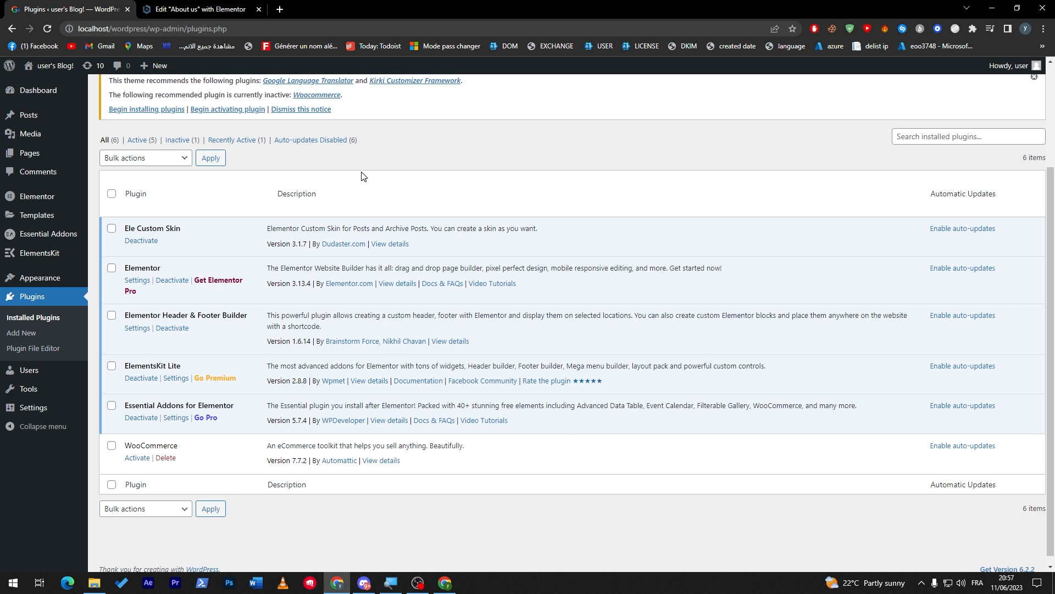
mouse_move(192, 195)
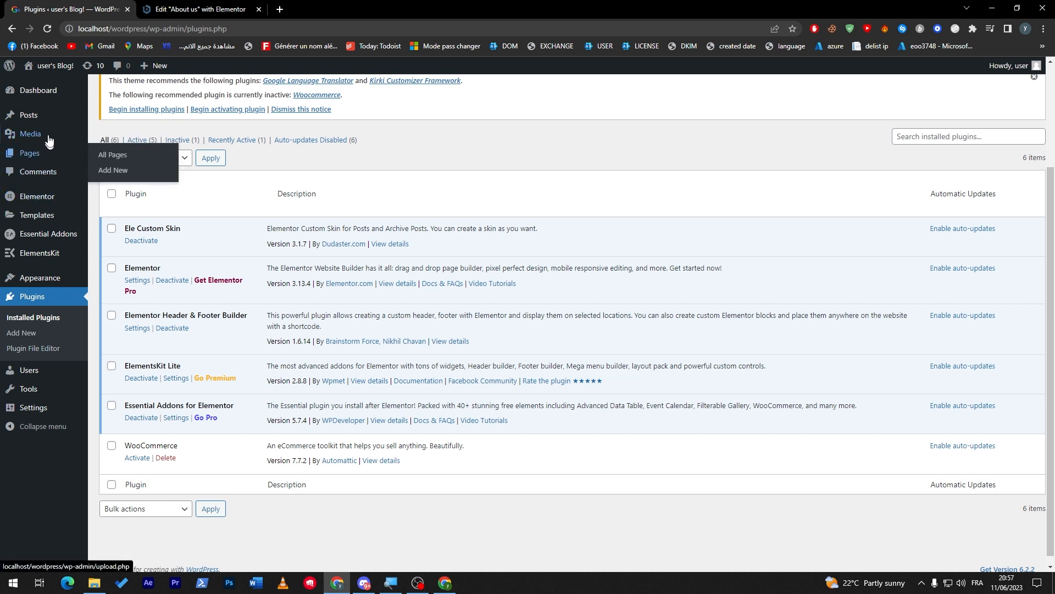
Open Posts, start two untitled new posts, and return to the empty posts list.
left_click(28, 114)
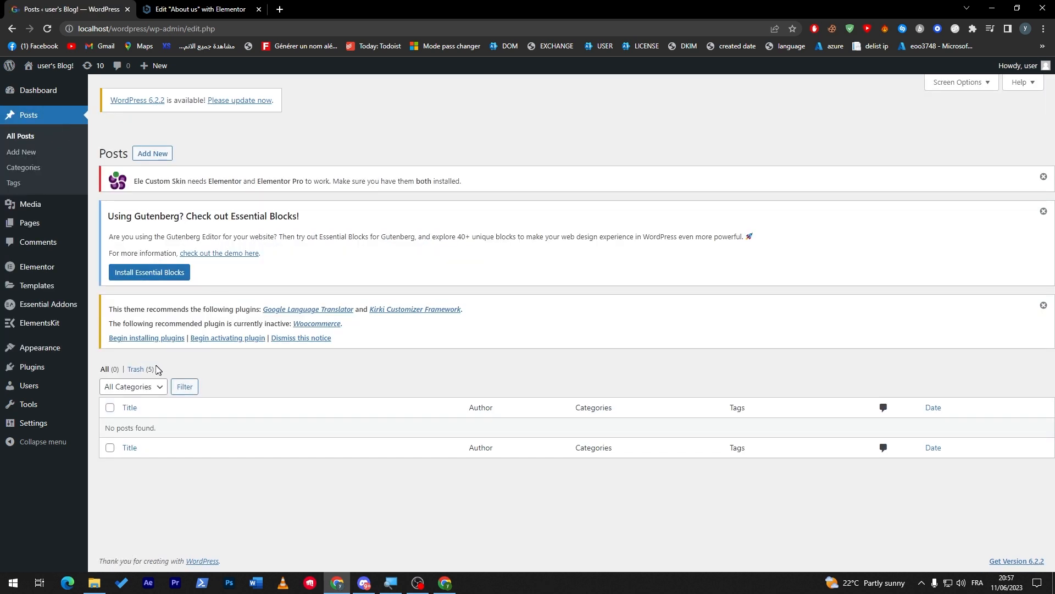
left_click(152, 153)
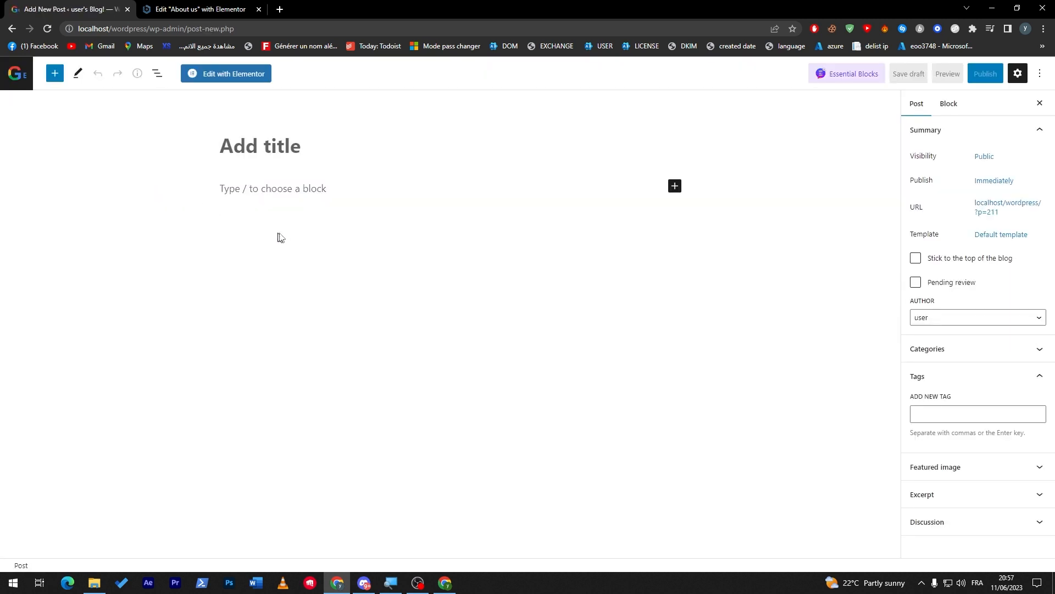
type("zae")
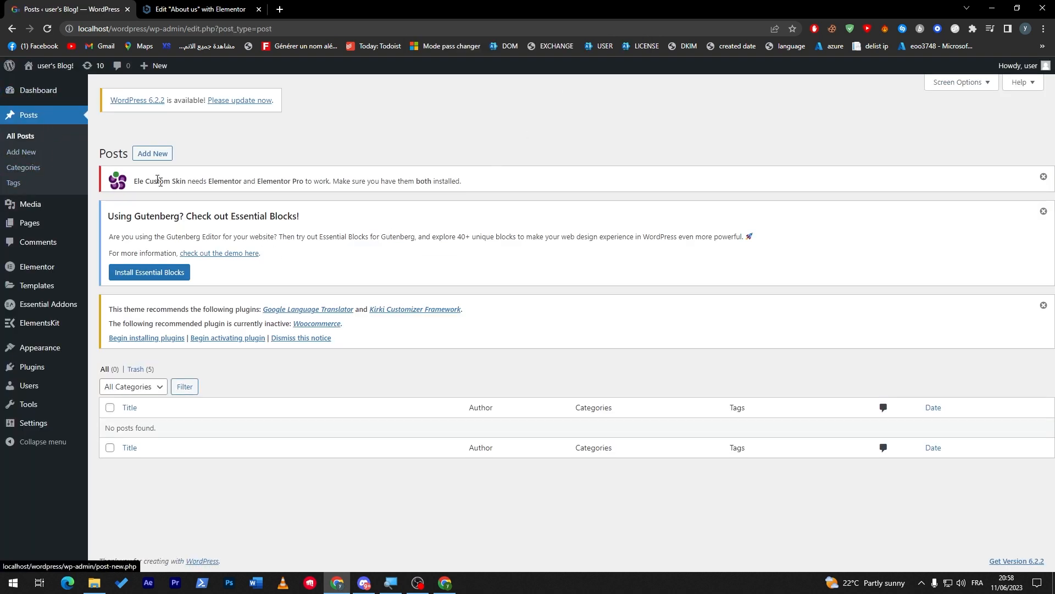
left_click(153, 153)
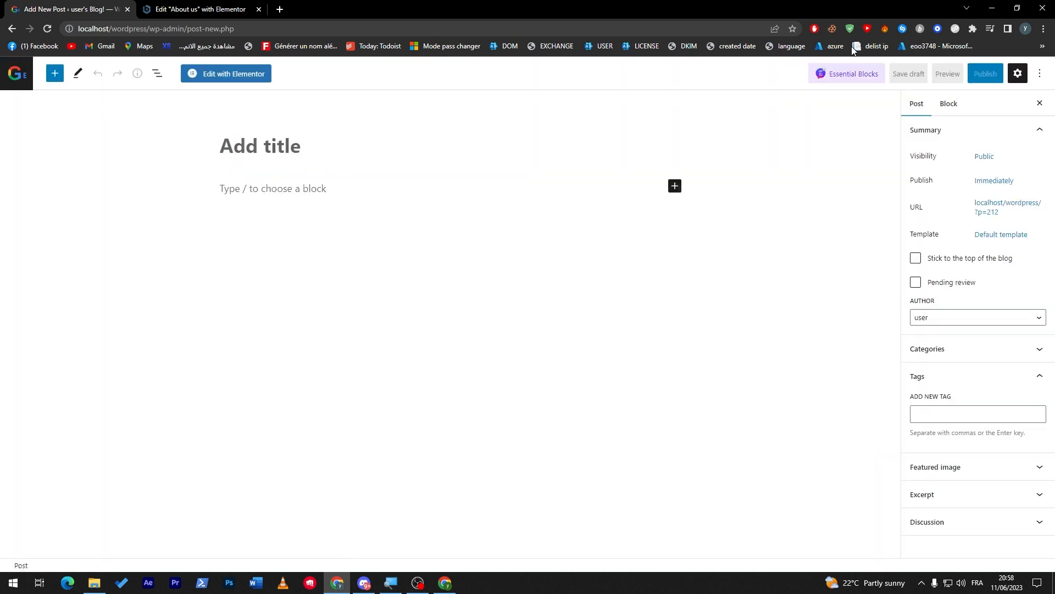
mouse_move(778, 82)
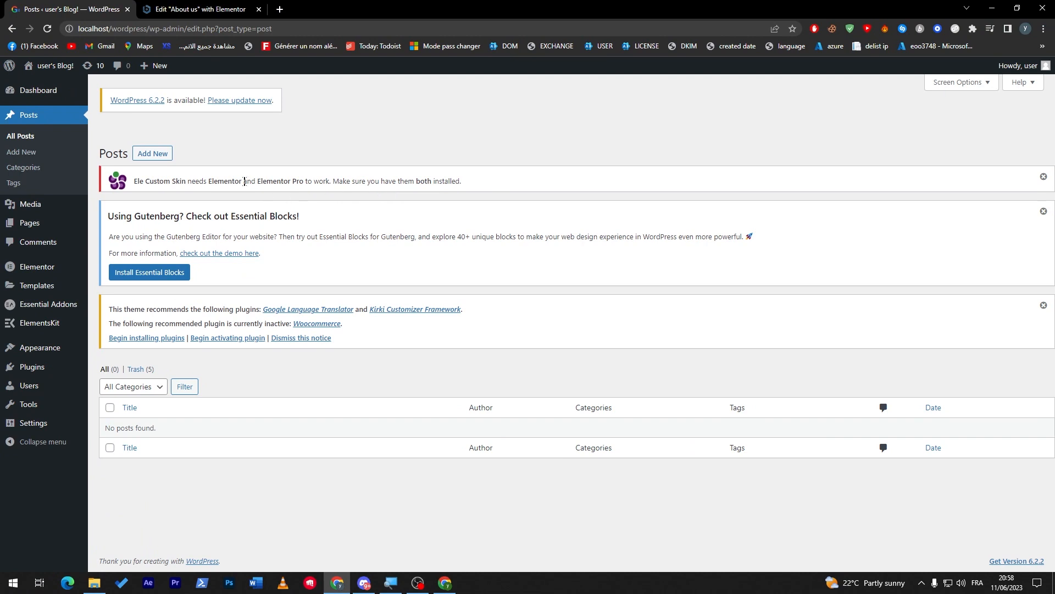
double_click(224, 180)
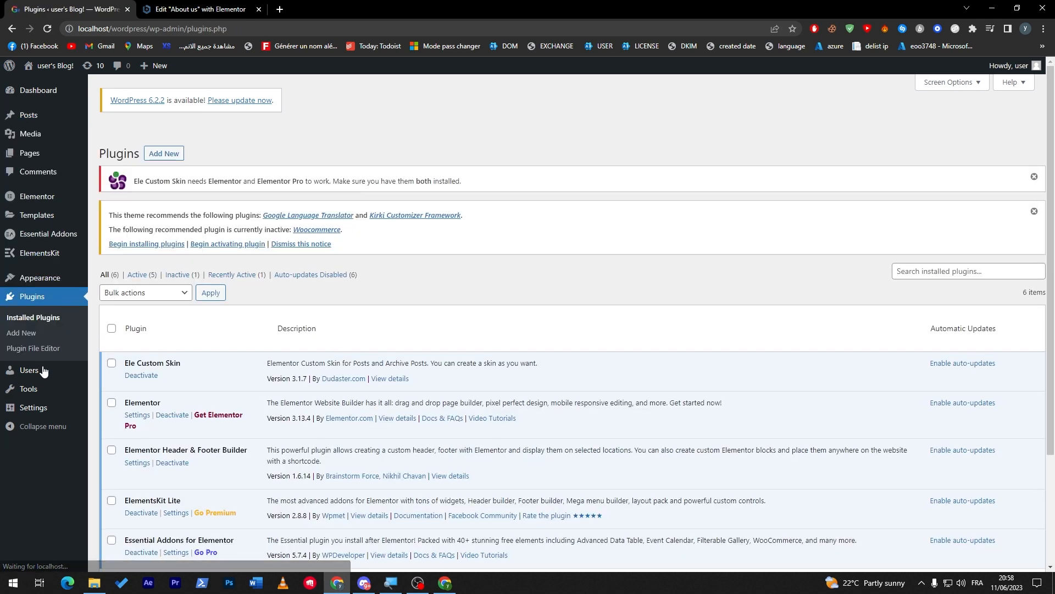
Scroll through the installed plugins list.
scroll("down", 3)
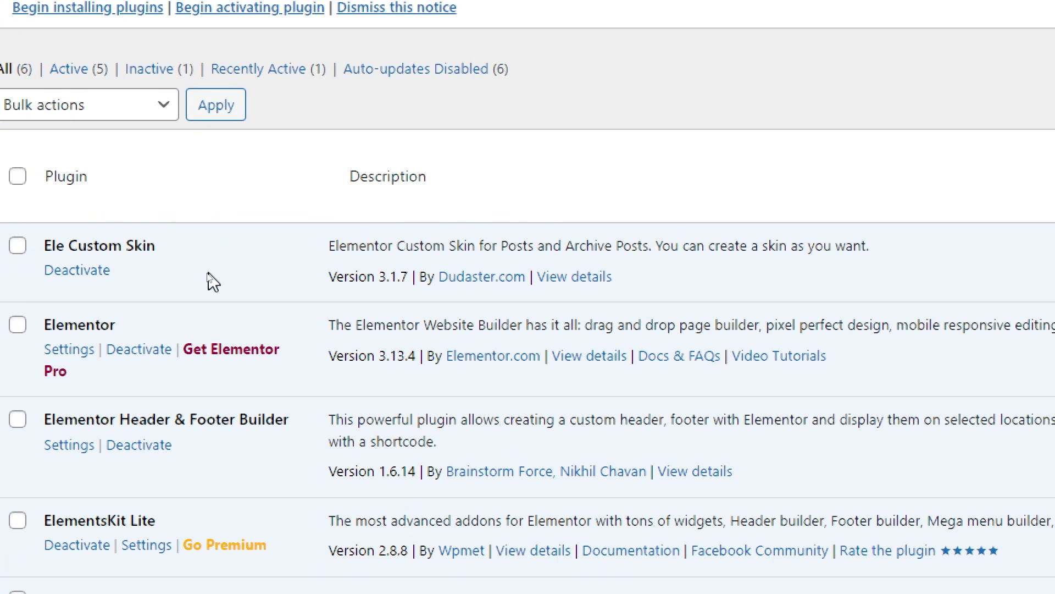
mouse_move(154, 343)
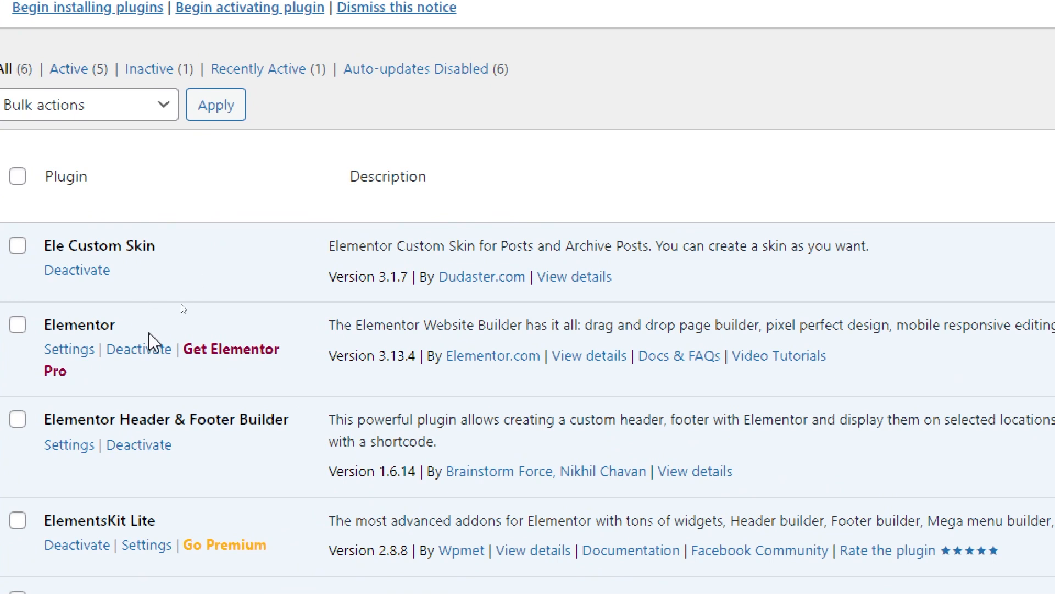
mouse_move(101, 239)
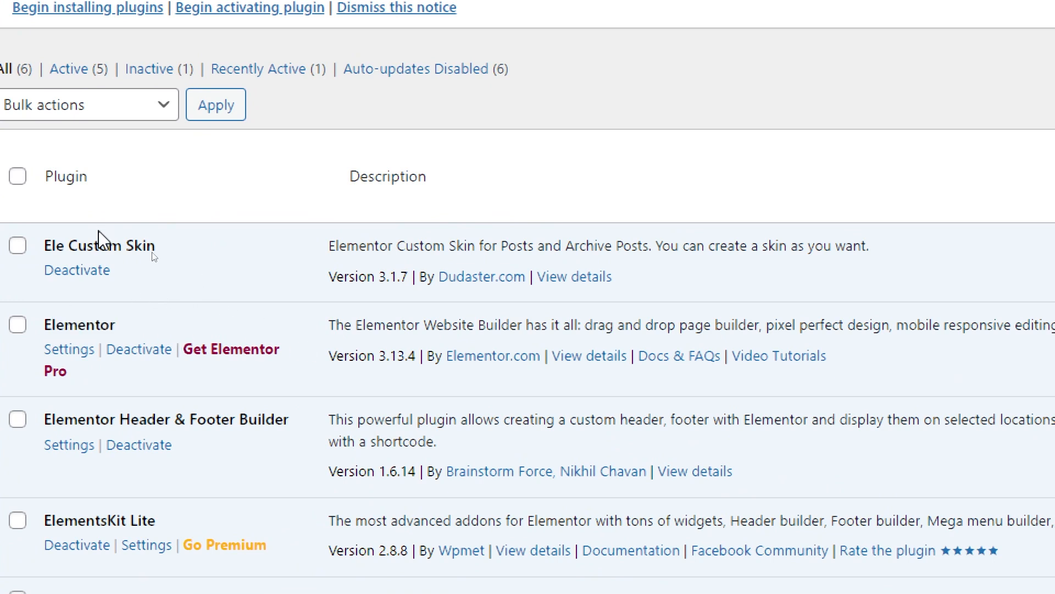
mouse_move(336, 295)
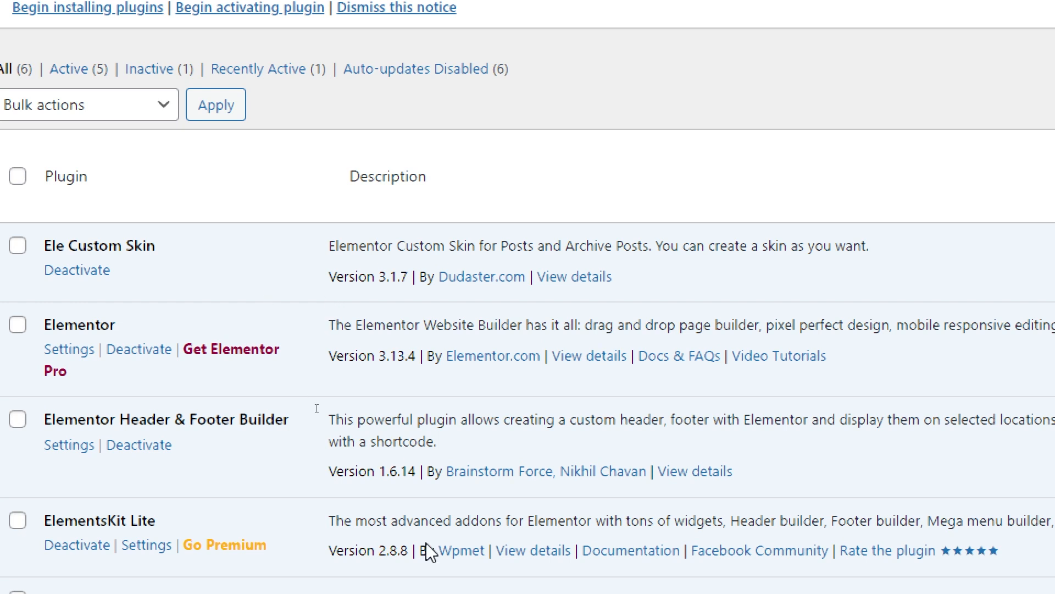
scroll("down", 3)
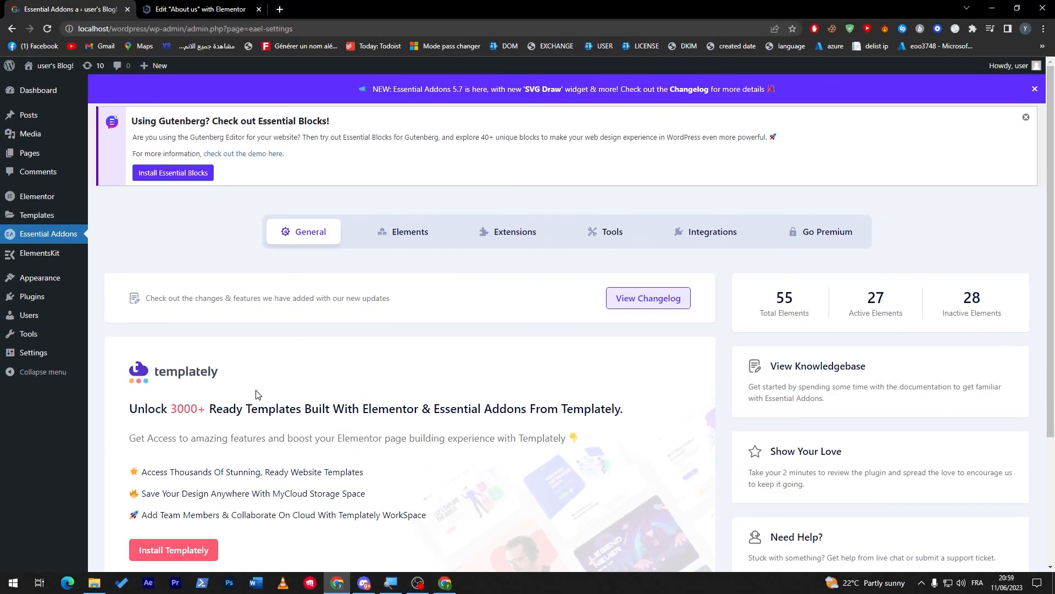
mouse_move(237, 430)
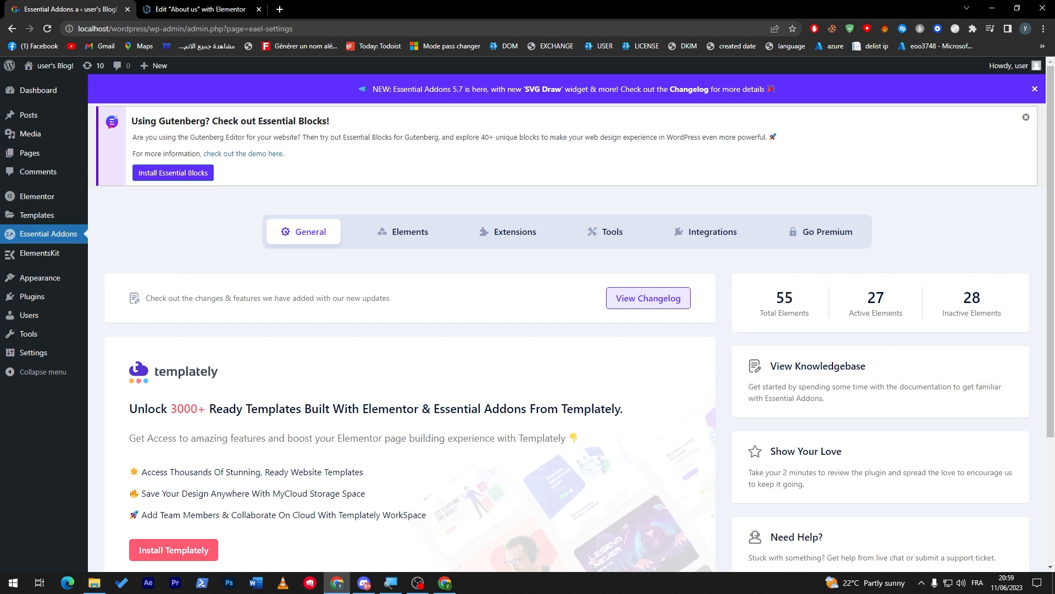
mouse_move(474, 460)
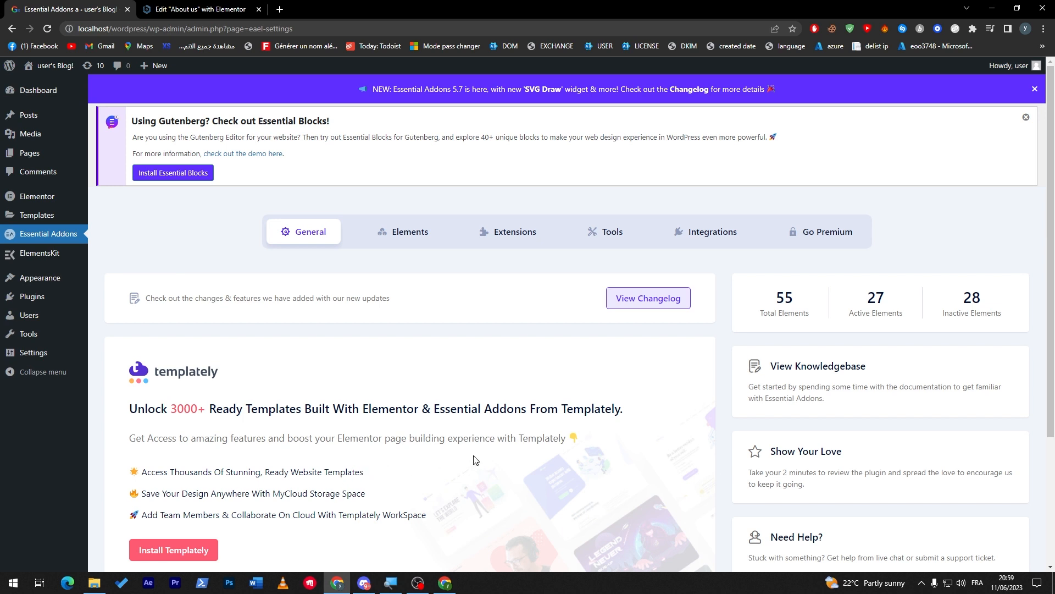
Show the Essential Addons Elements tab and scroll through its element toggles.
scroll("down", 3)
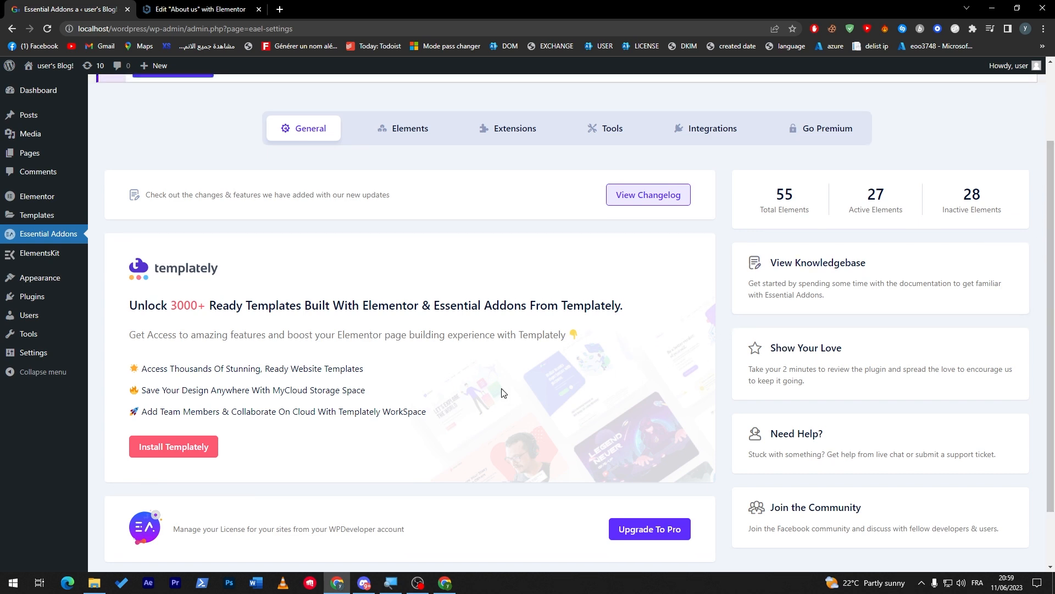
mouse_move(621, 503)
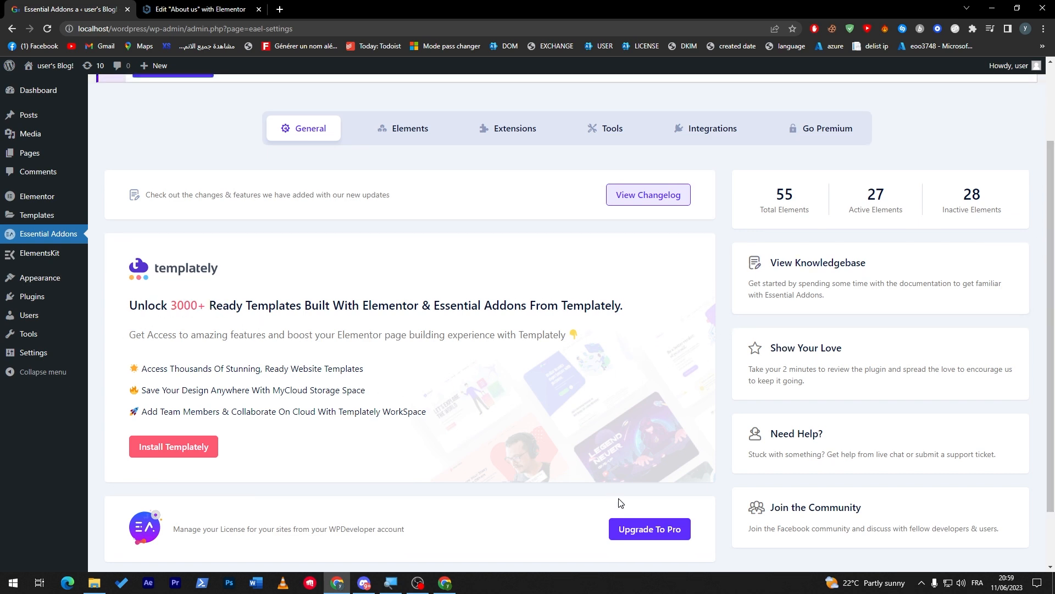
mouse_move(410, 128)
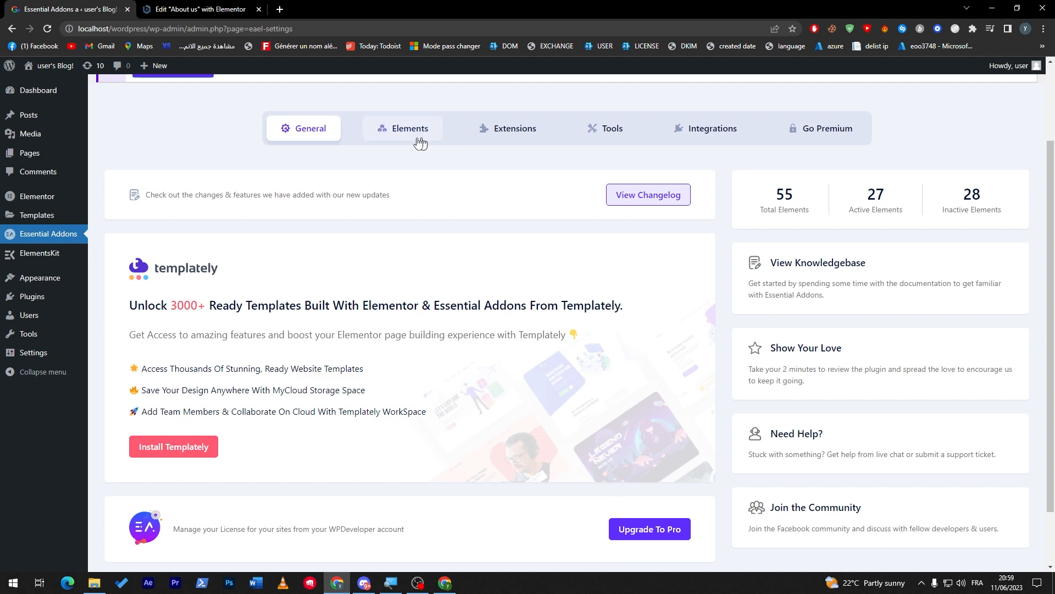
left_click(409, 129)
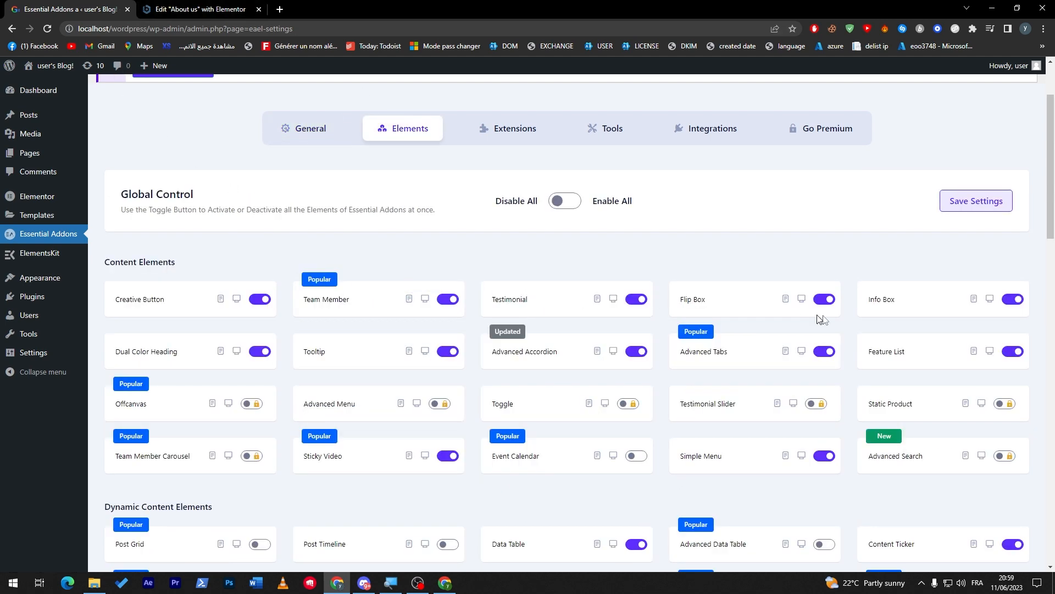
scroll("down", 3)
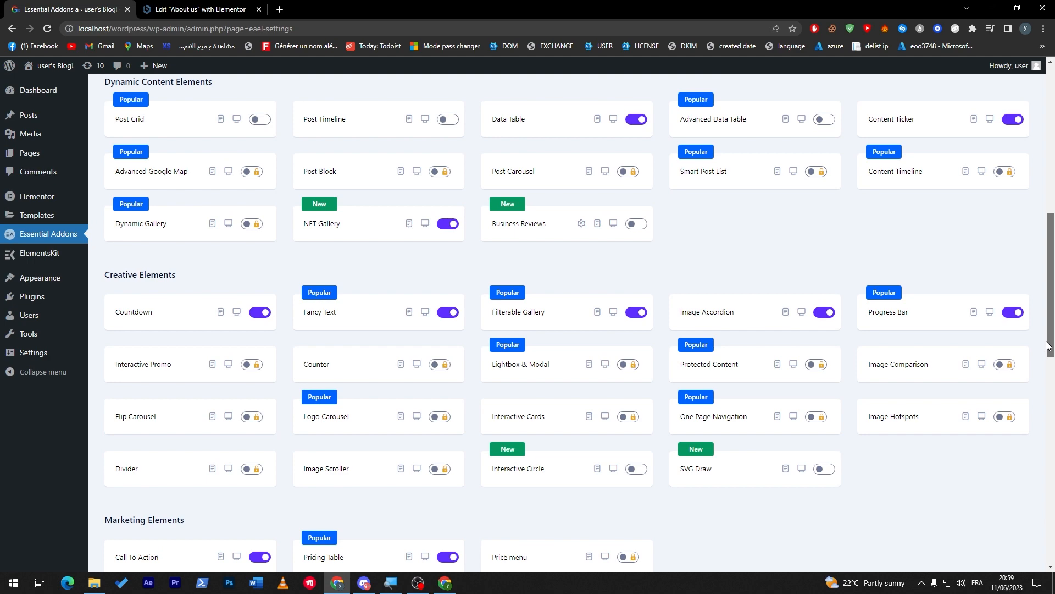
scroll("up", 3)
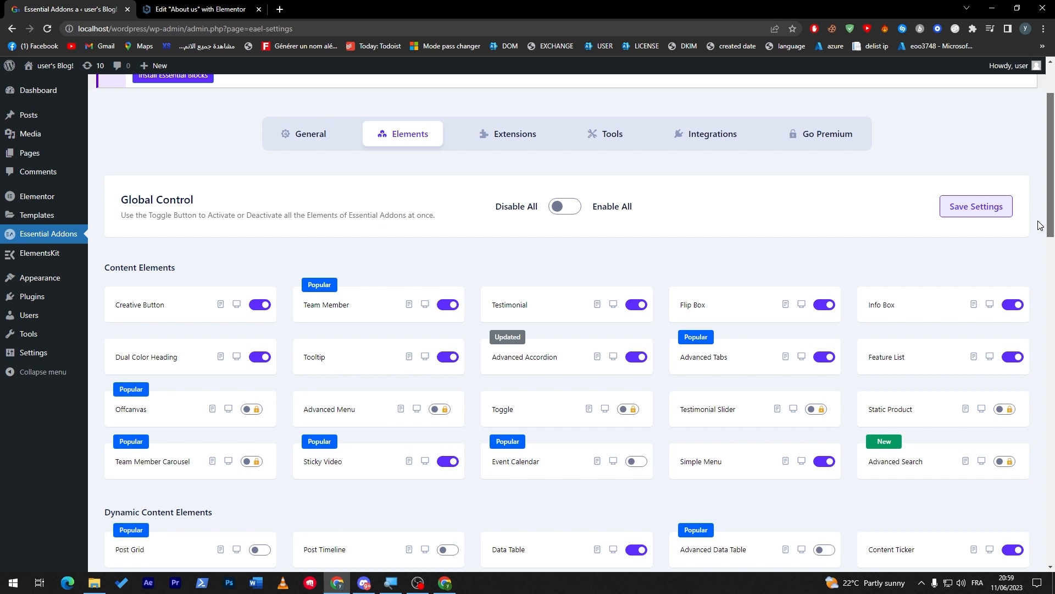
mouse_move(705, 226)
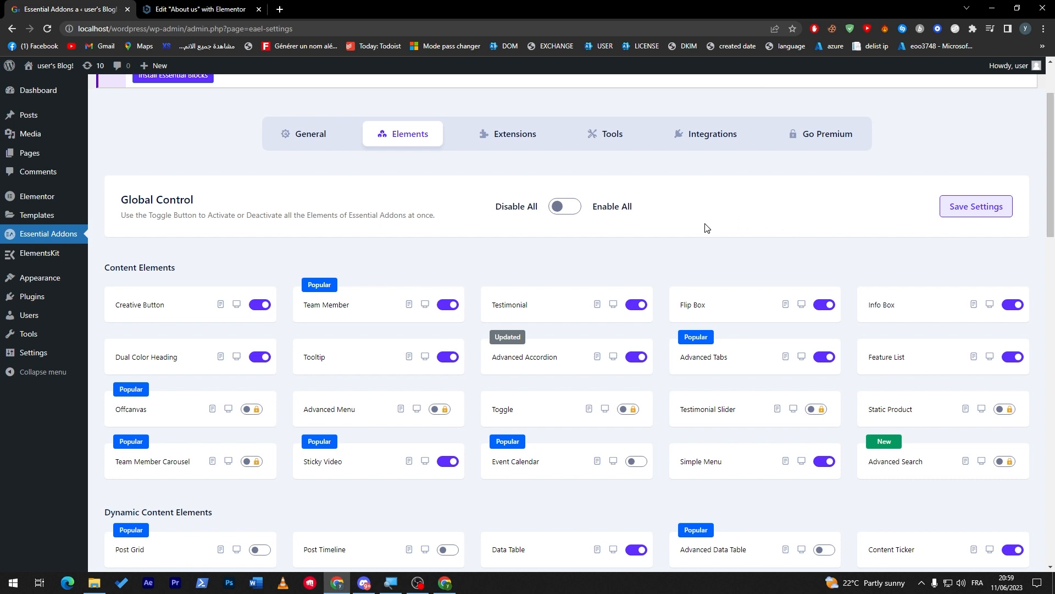
View Extensions, dismiss the Go PRO prompt for Content Protection, then Tools and Integrations.
left_click(515, 133)
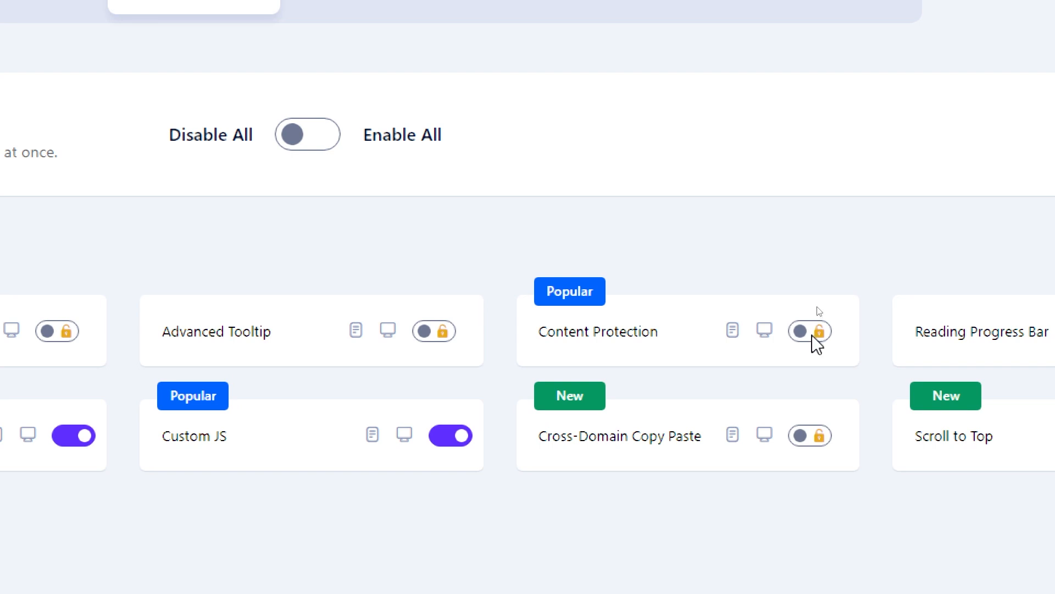
left_click(808, 331)
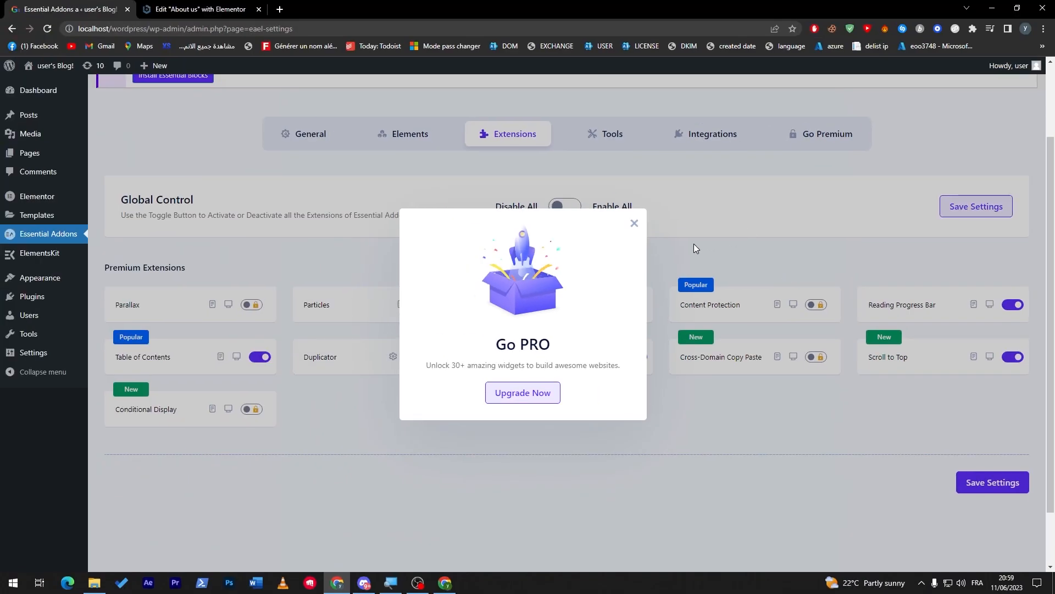
left_click(634, 223)
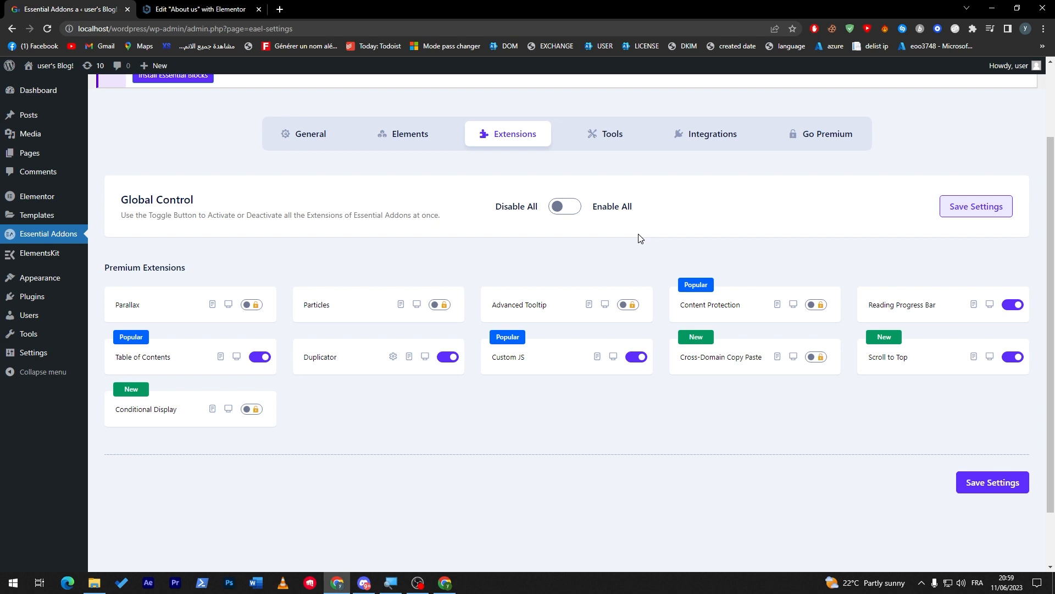
left_click(613, 133)
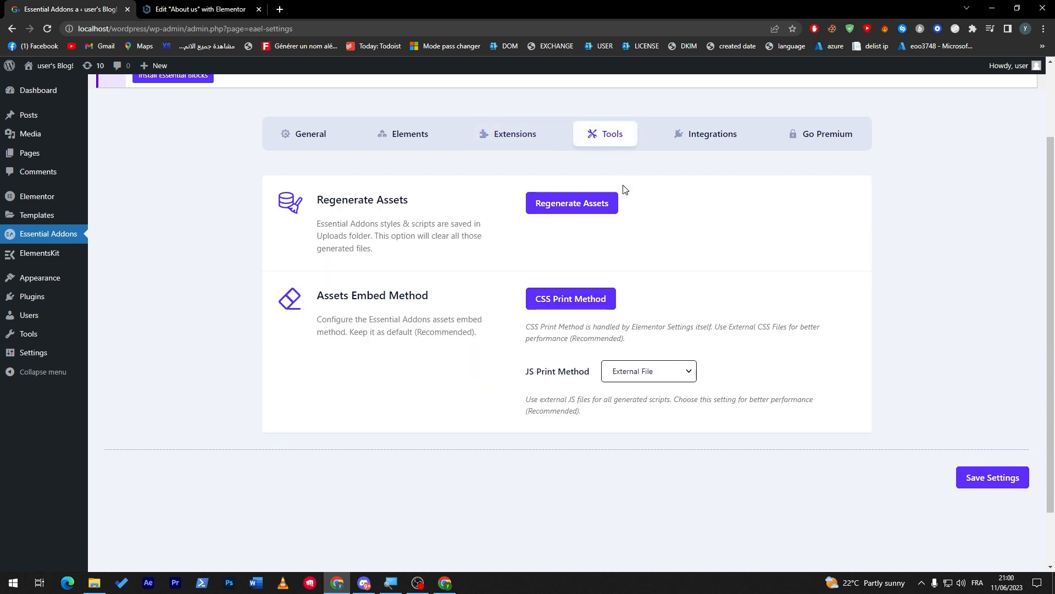
left_click(713, 134)
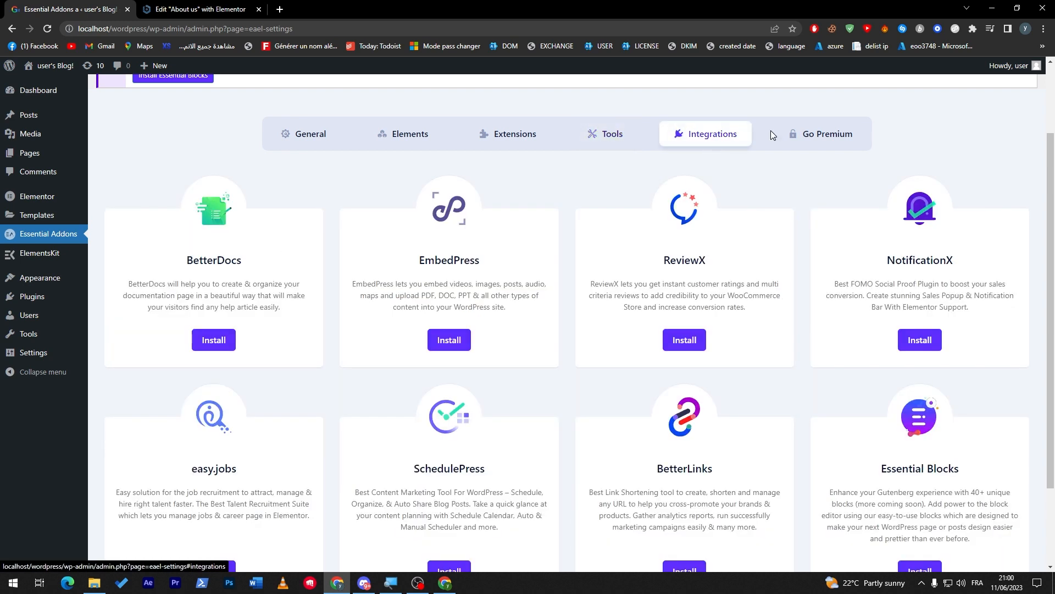
mouse_move(592, 166)
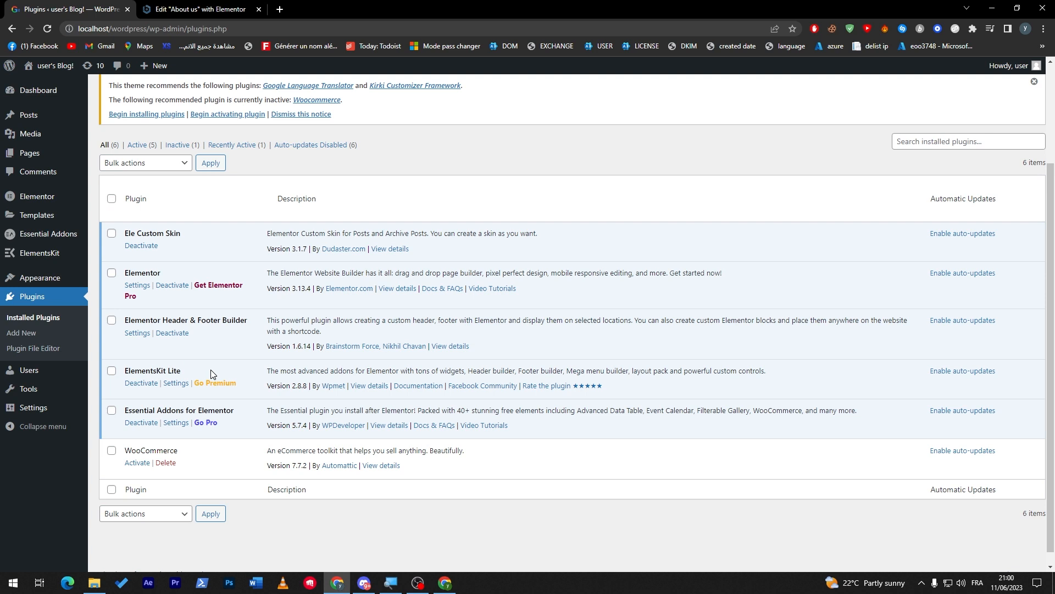
mouse_move(219, 369)
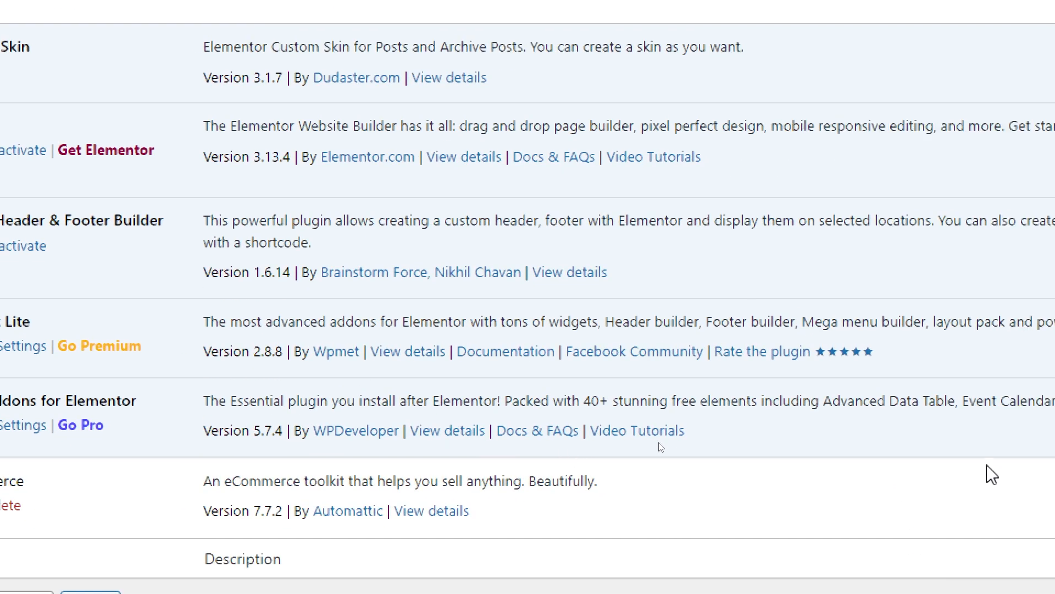
scroll("right", 3)
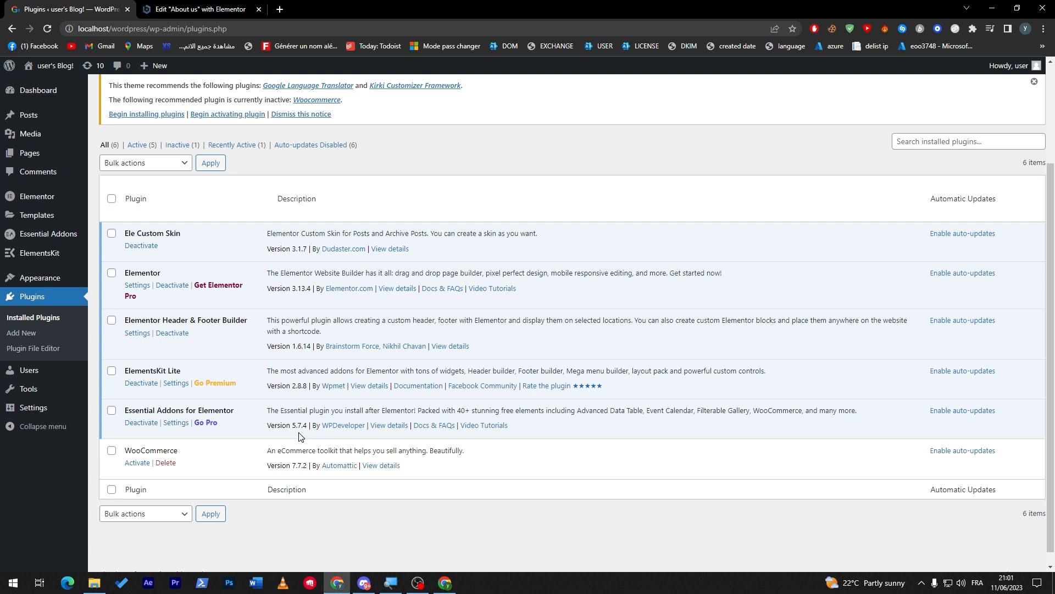
Advance the ElementsKit wizard past Sign Up, Website Powerup and Tutorial, then Save Changes.
left_click(176, 383)
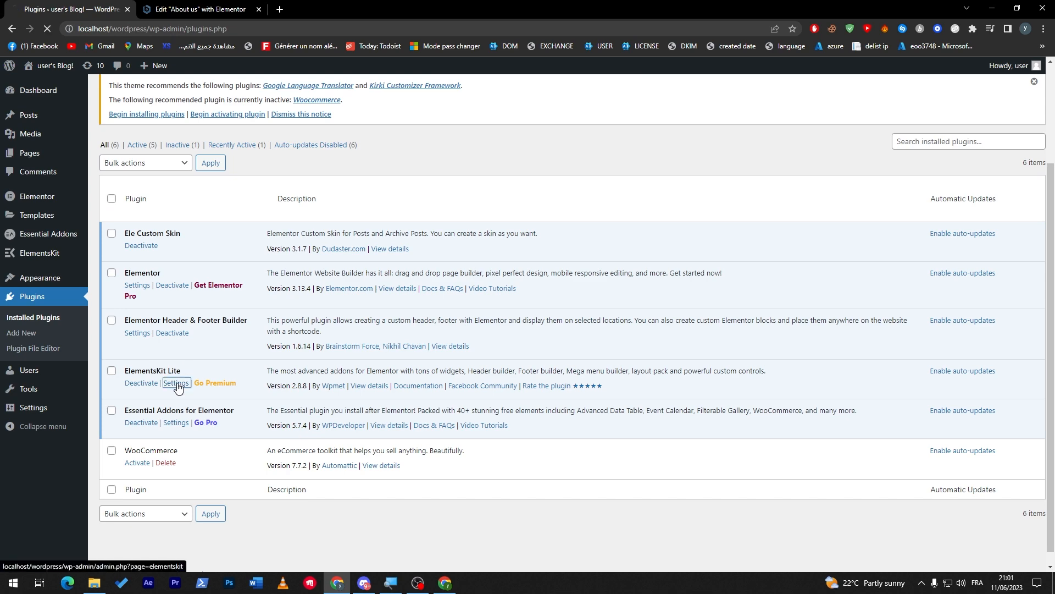
left_click(176, 383)
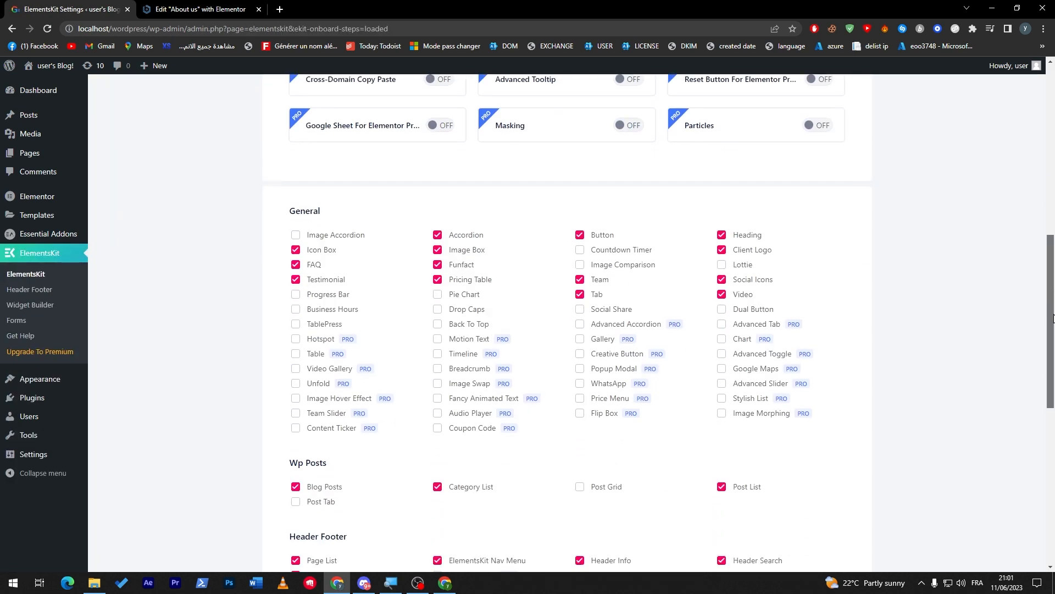
scroll("down", 3)
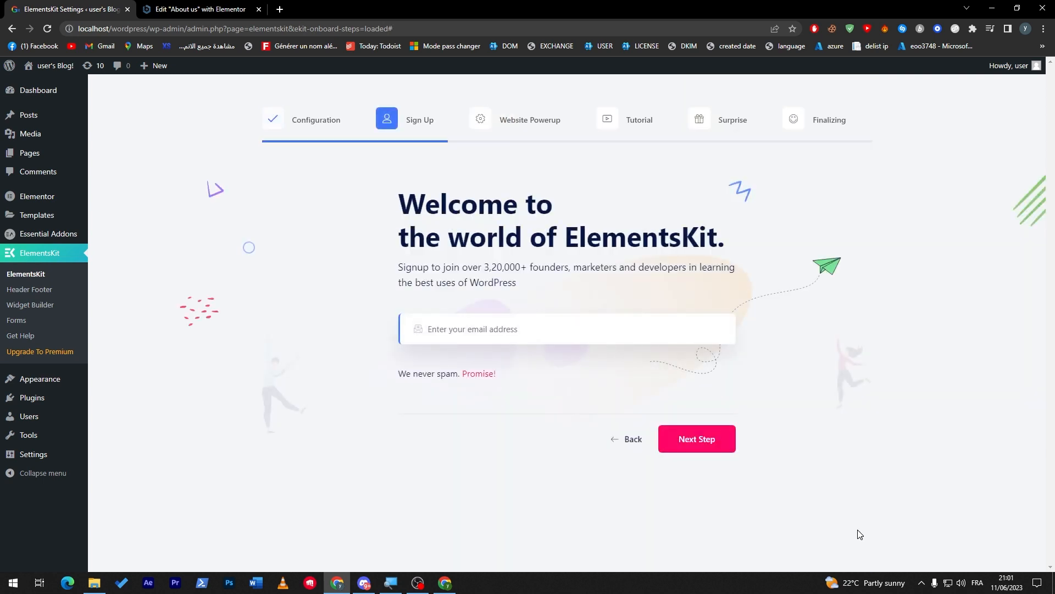
left_click(697, 439)
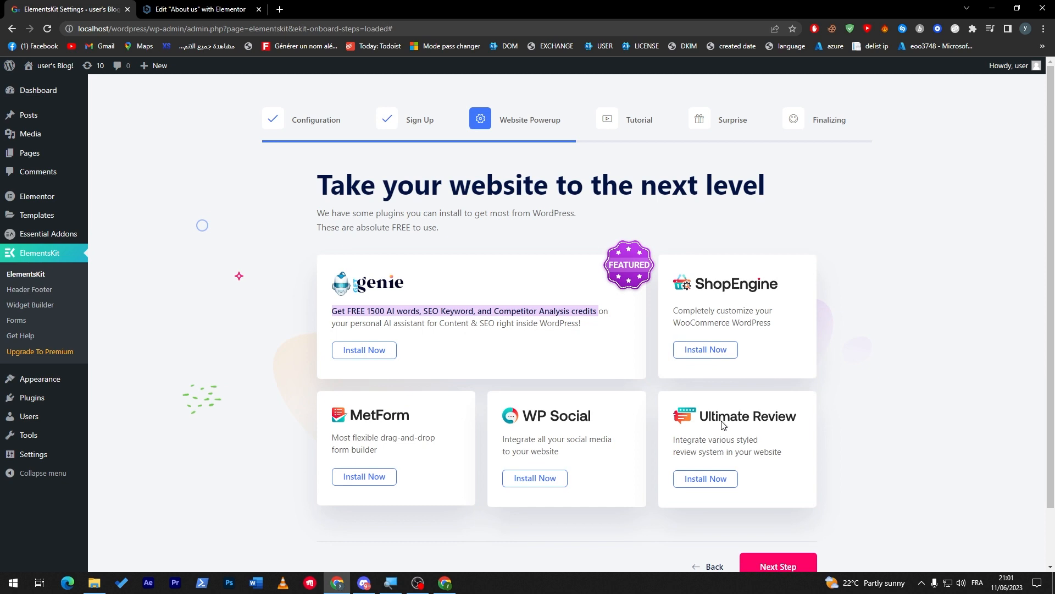
scroll("down", 3)
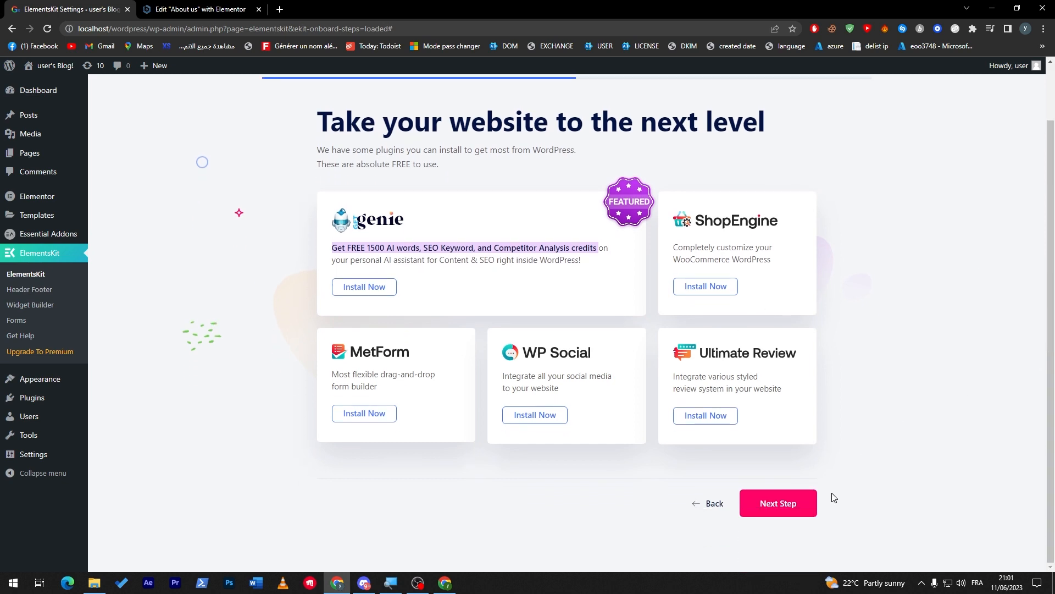
left_click(778, 503)
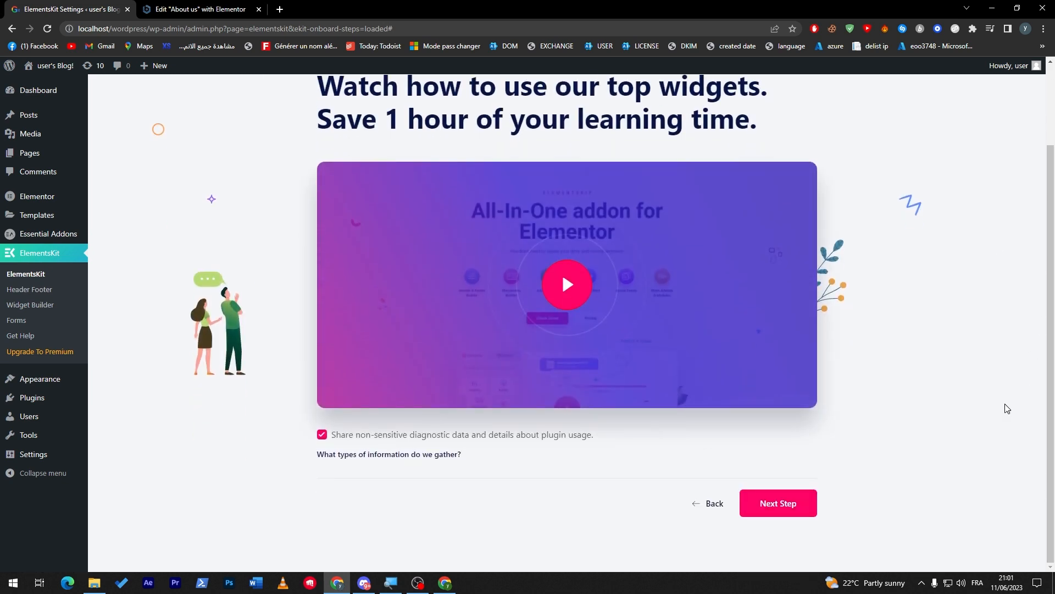
left_click(778, 503)
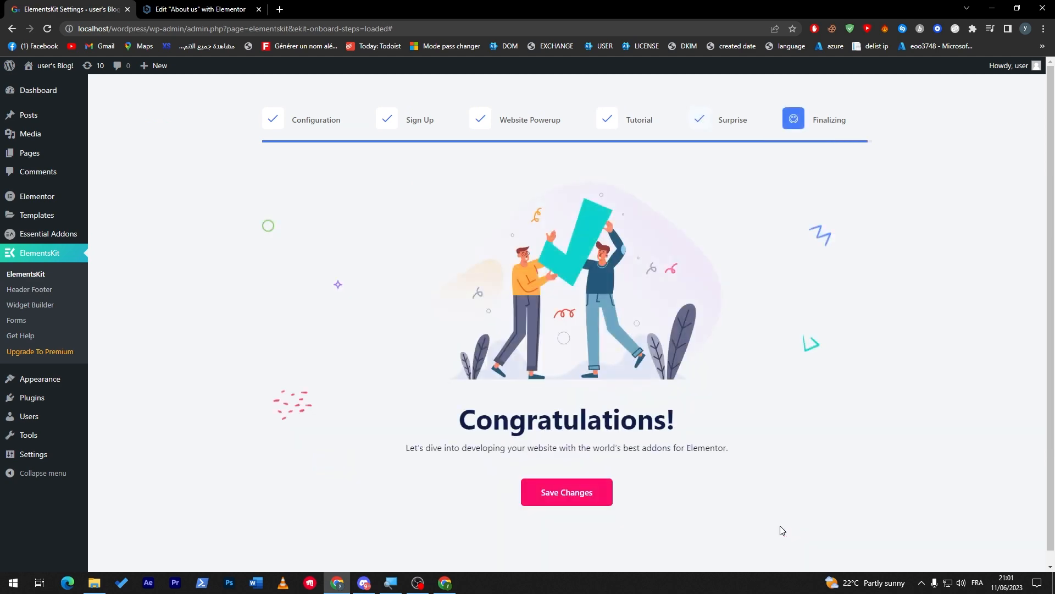
left_click(567, 492)
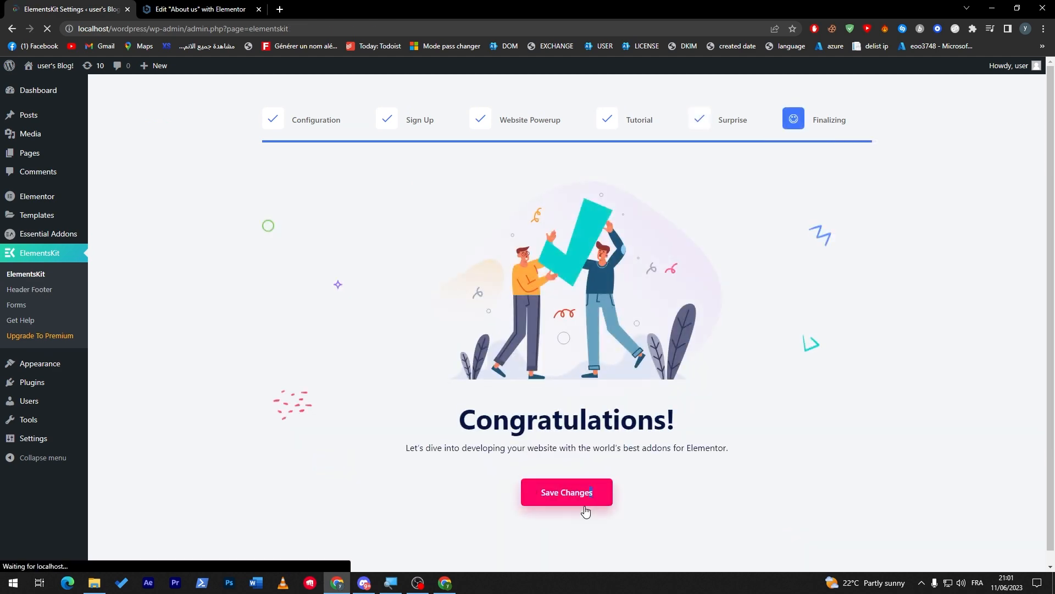
View the ElementsKit Modules tab, then its User Settings tab.
left_click(567, 492)
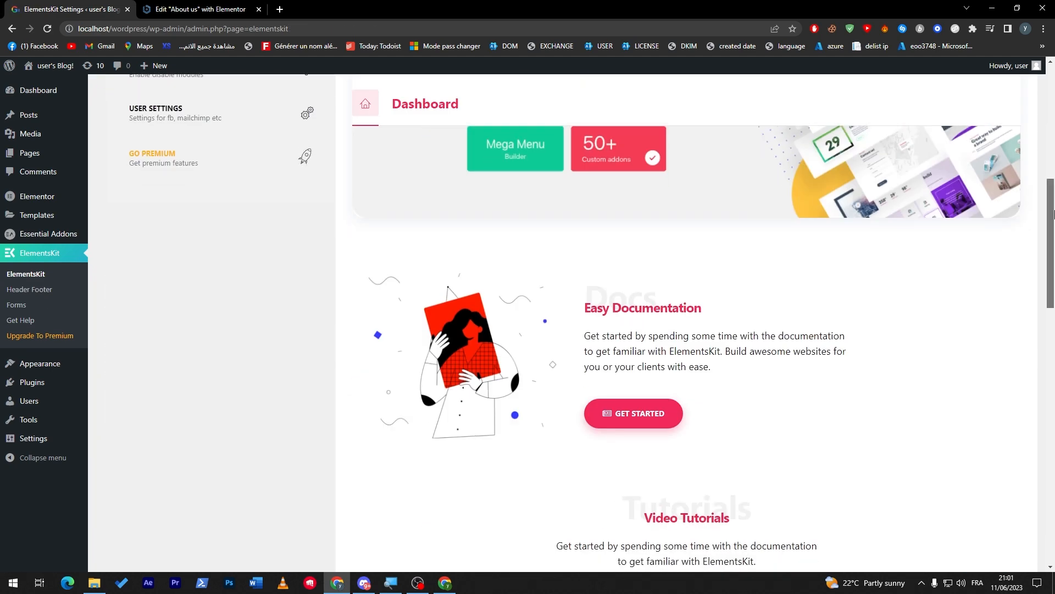
scroll("down", 3)
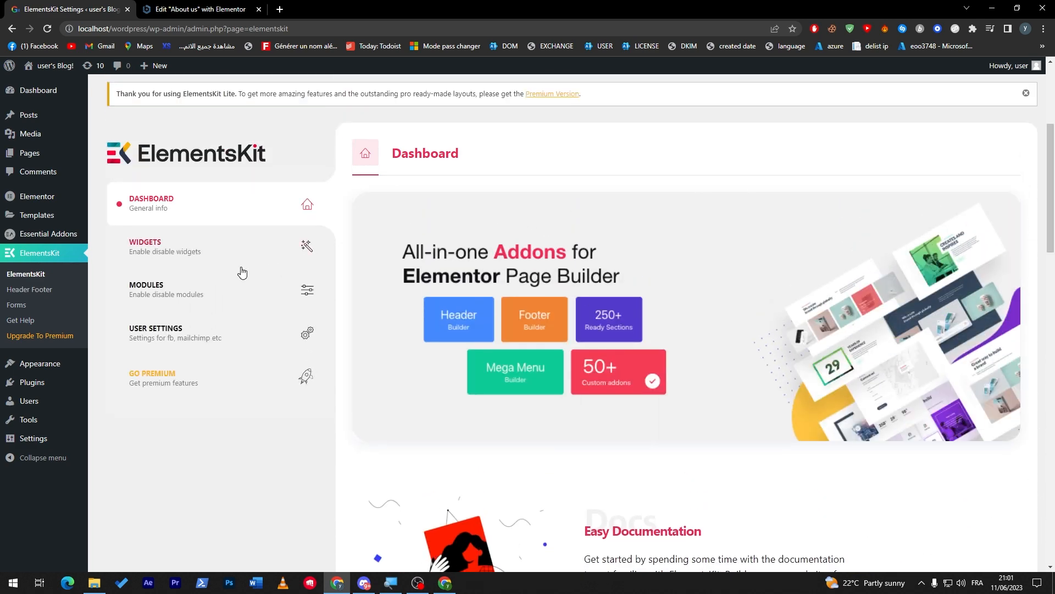
left_click(166, 294)
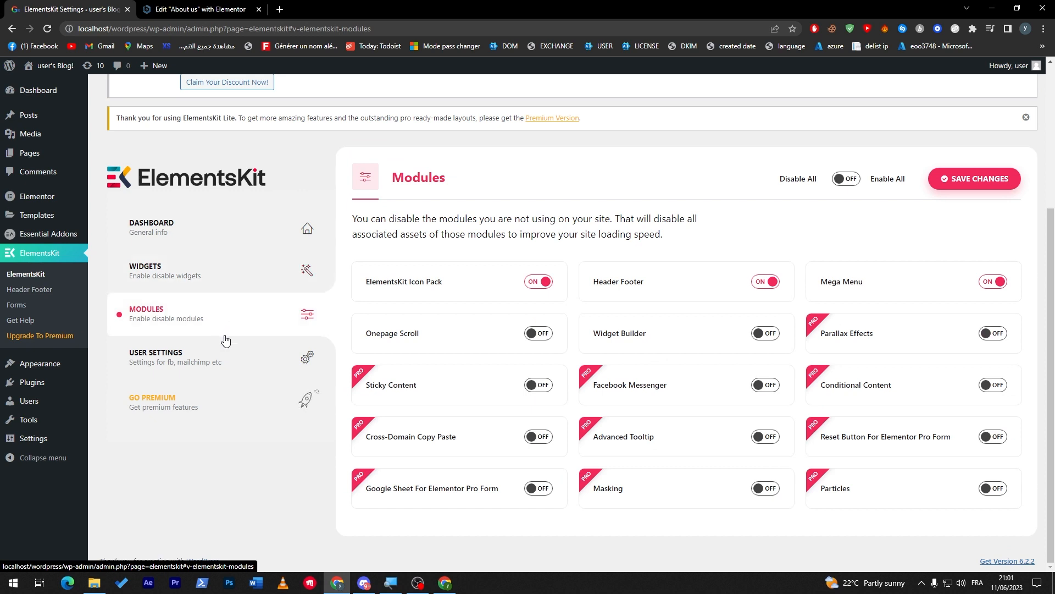
left_click(176, 357)
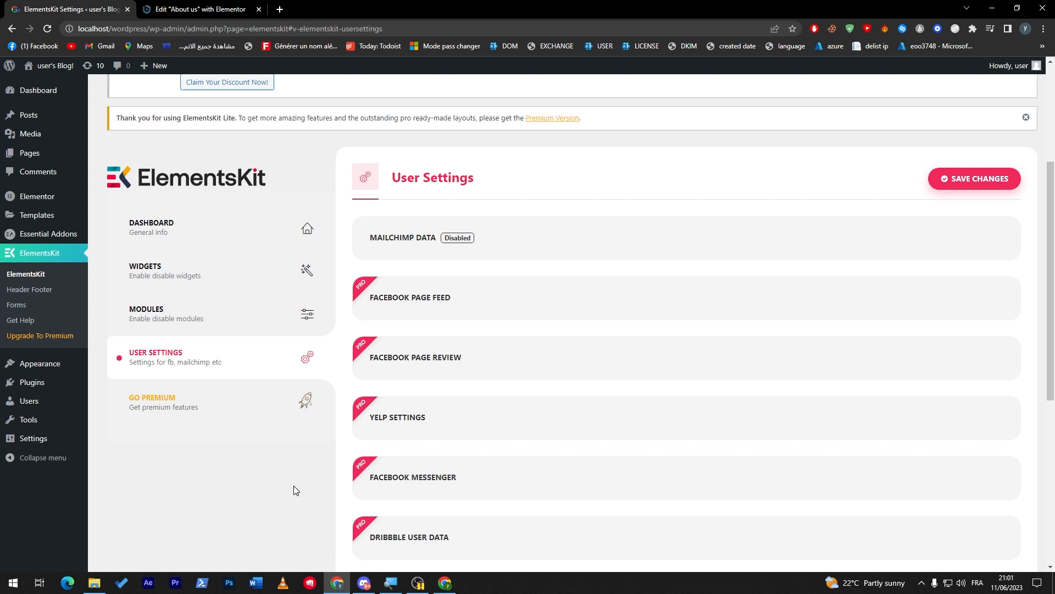
mouse_move(32, 382)
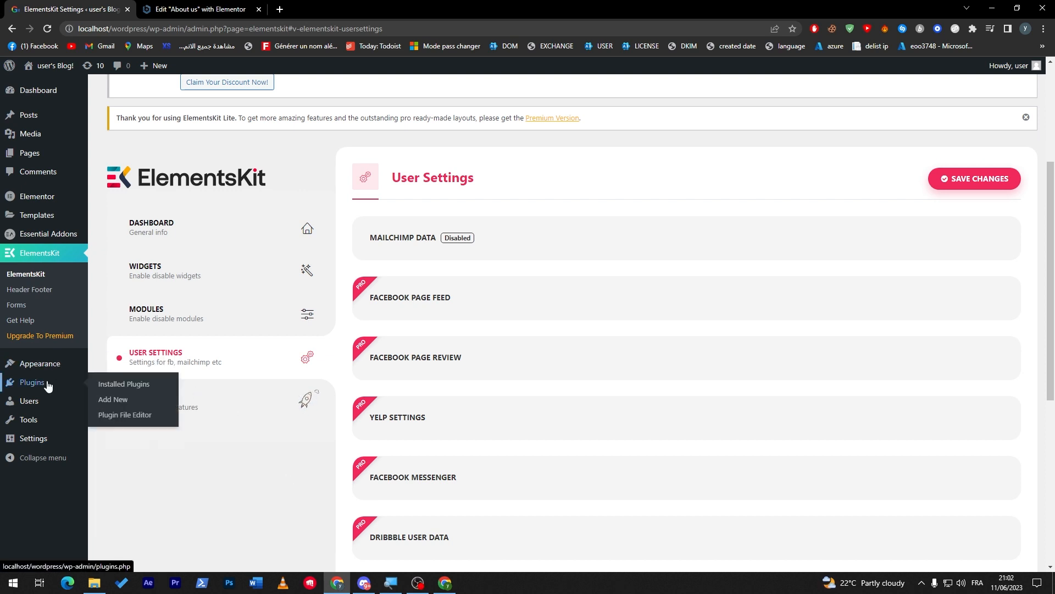
Go to Appearance > Elementor Header & Footer Builder to see the empty All Templates list.
left_click(124, 384)
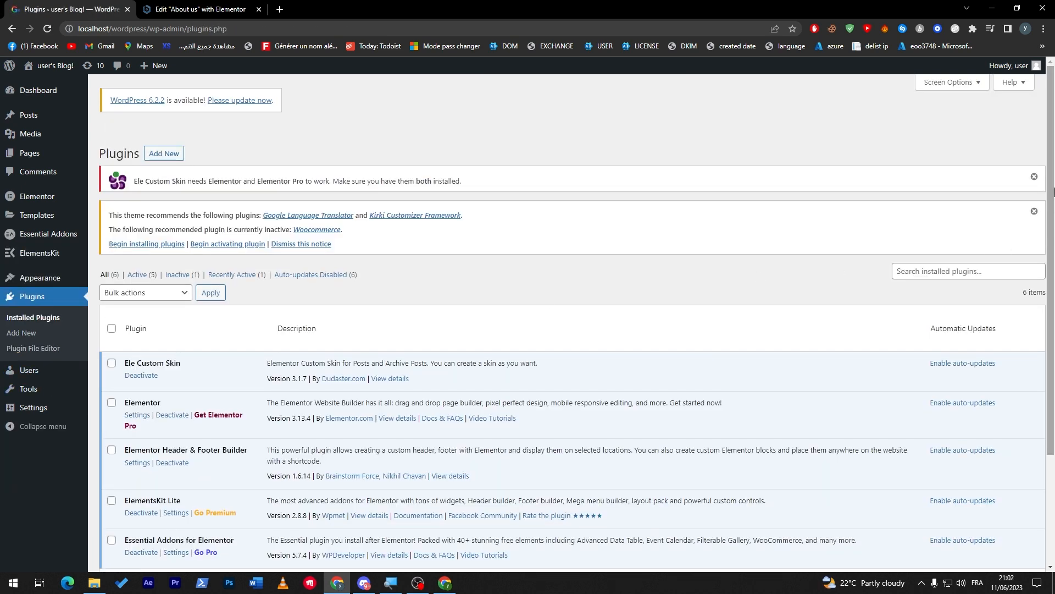
scroll("down", 3)
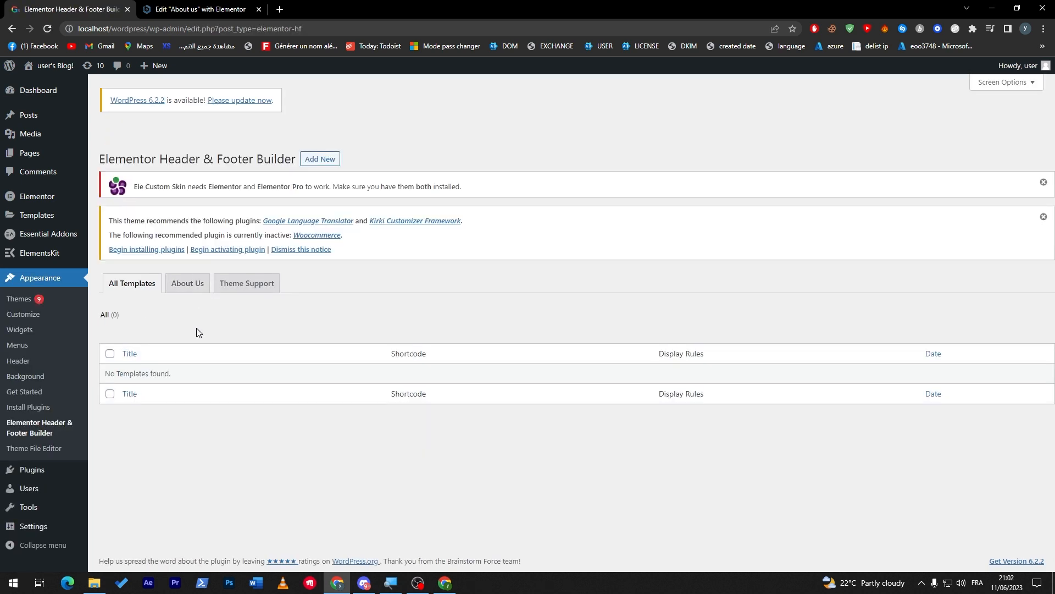
mouse_move(312, 177)
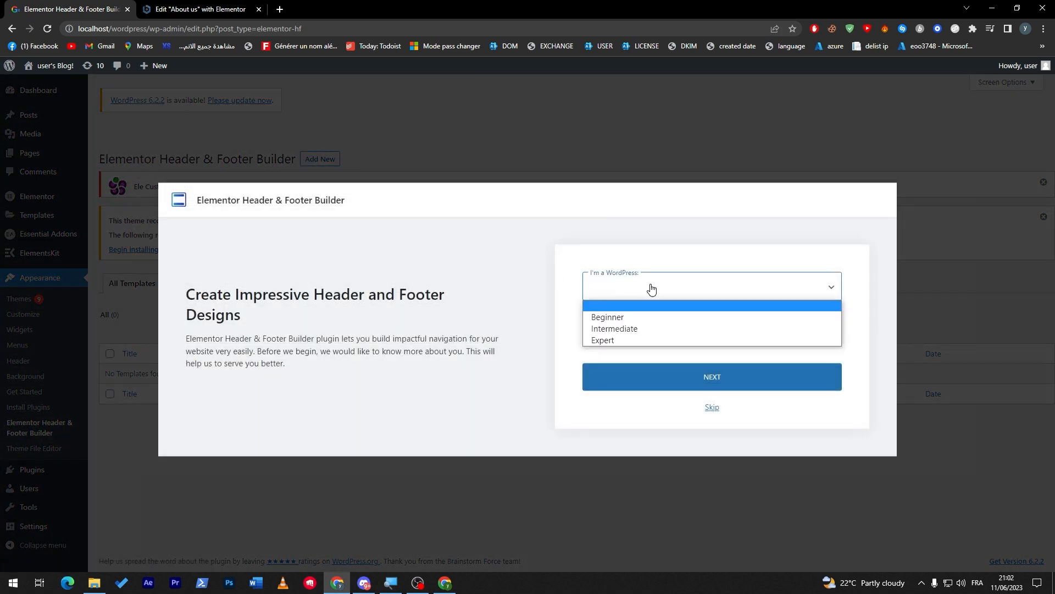
Answer Intermediate and Myself/My company in the onboarding modal, and skip the sign-up form.
left_click(614, 329)
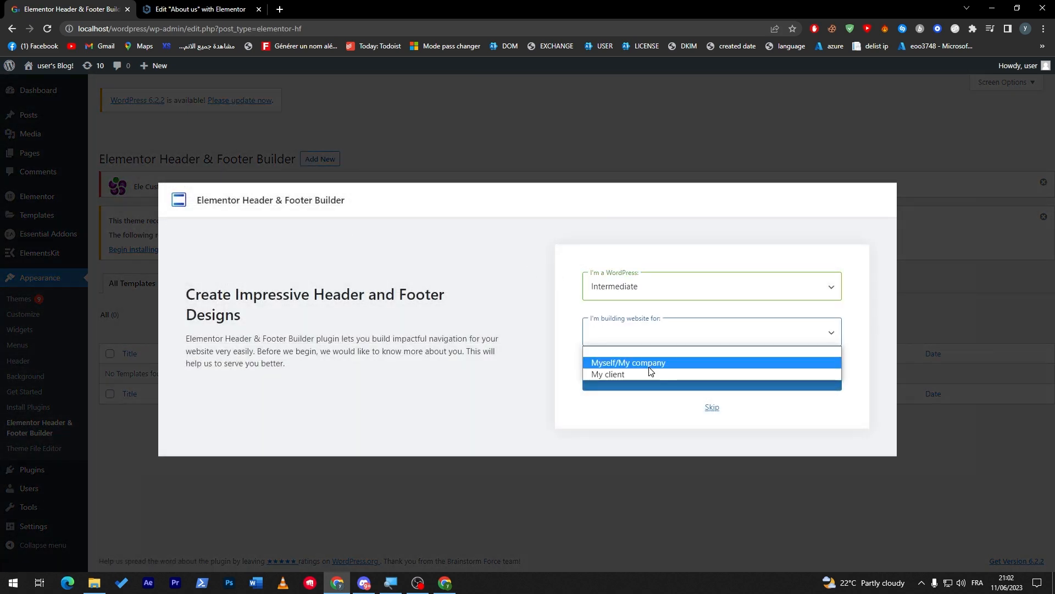
left_click(628, 362)
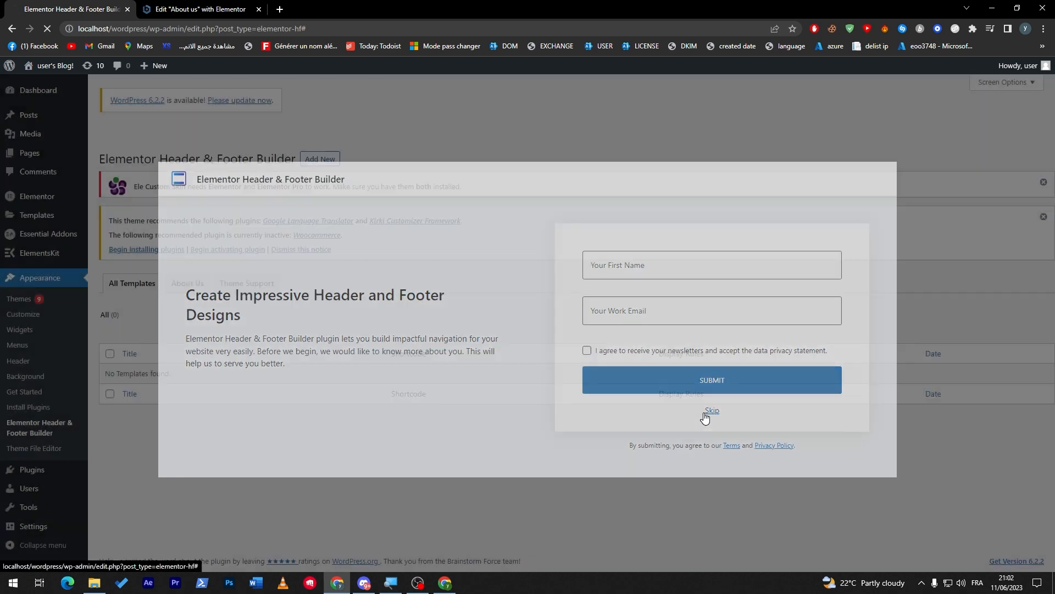
left_click(712, 410)
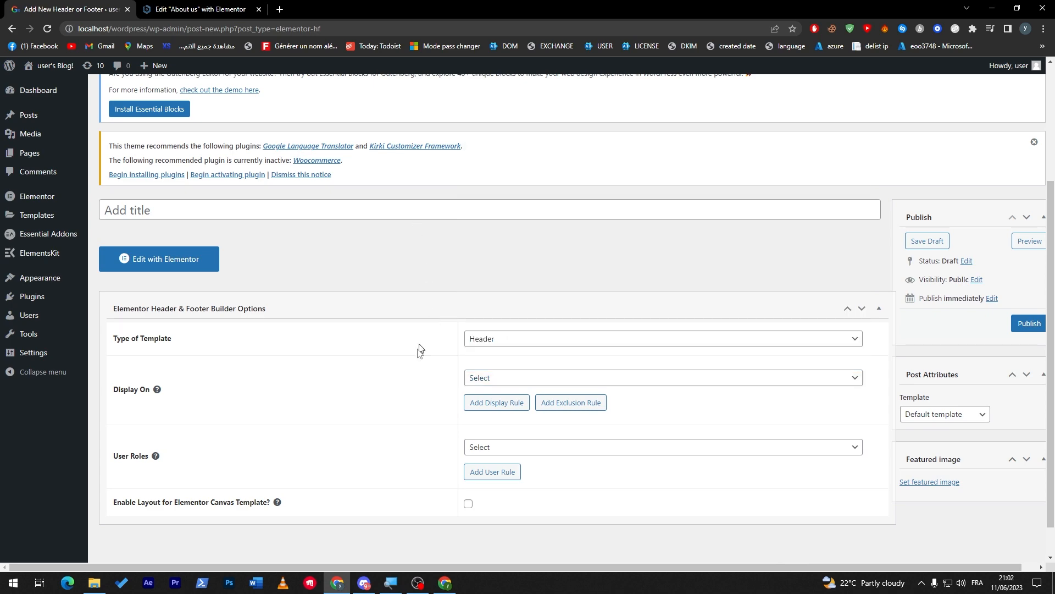
mouse_move(430, 420)
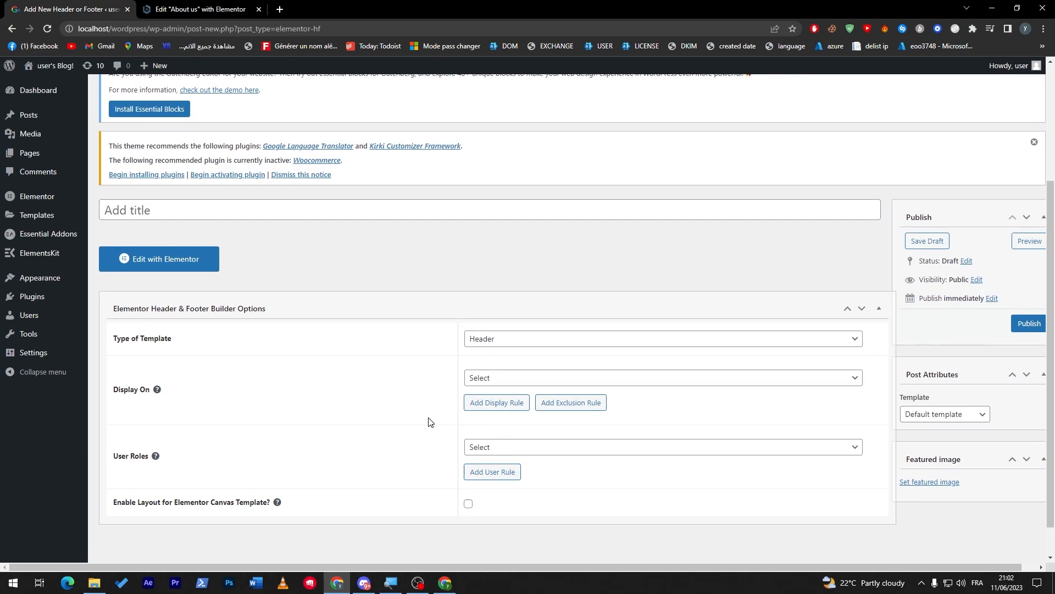
mouse_move(137, 265)
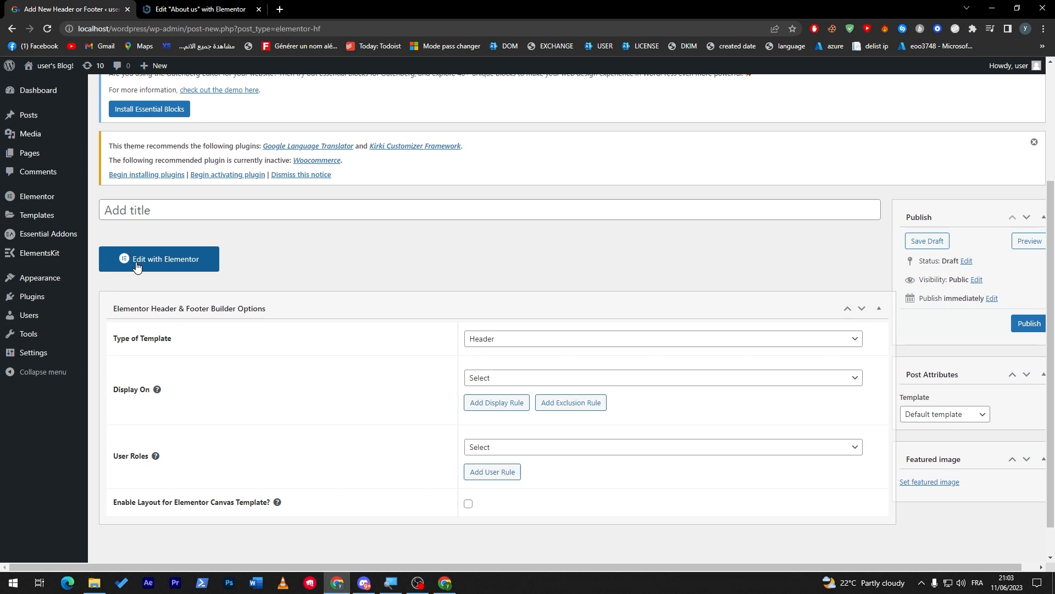
Check the Type of Template dropdown choices and keep Header selected.
left_click(661, 339)
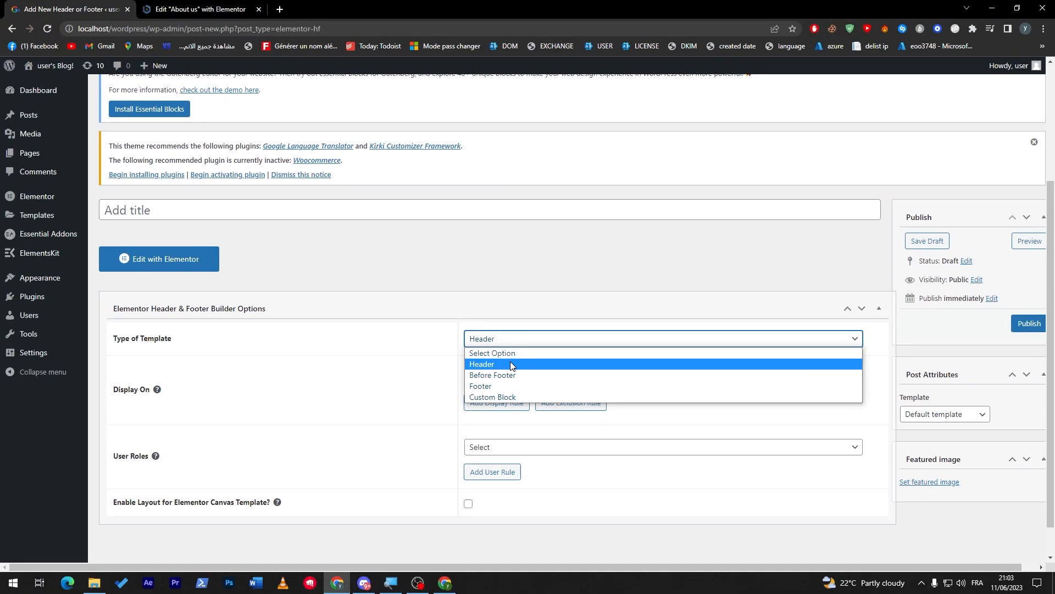
left_click(483, 363)
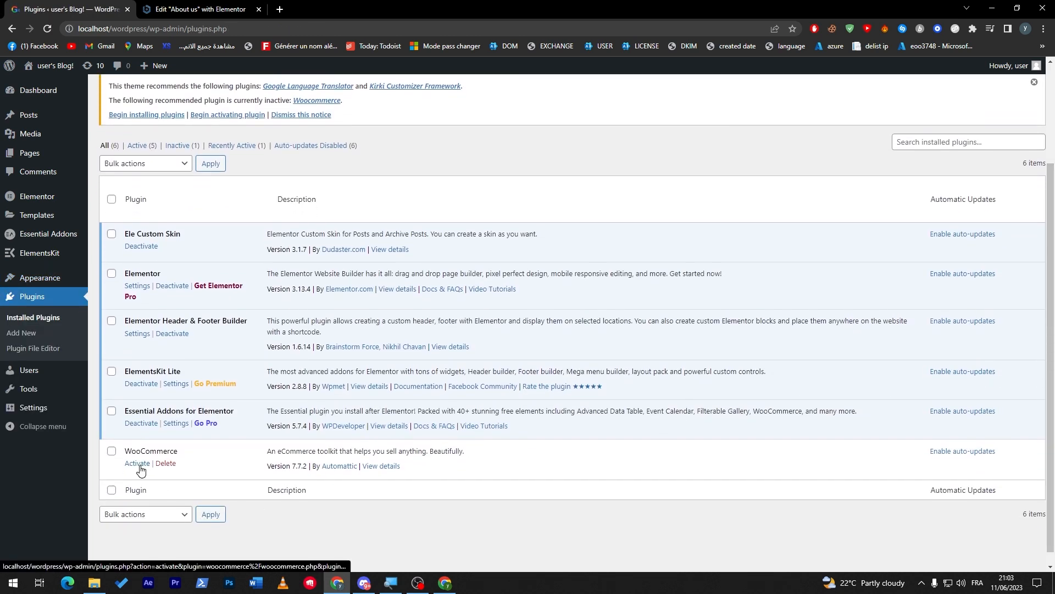
Activate WooCommerce from the Installed Plugins list.
left_click(137, 463)
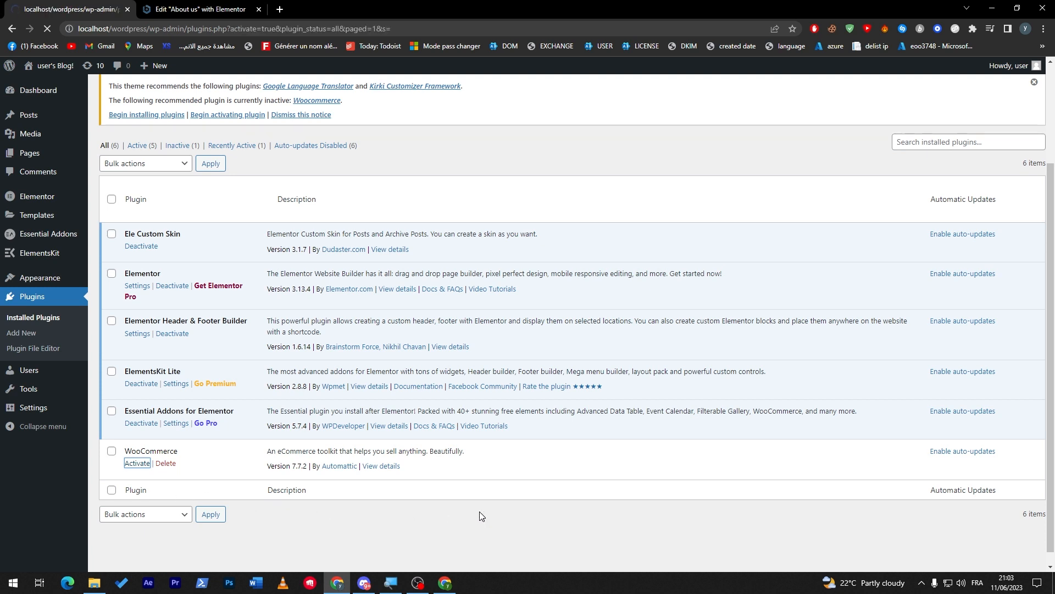
left_click(137, 463)
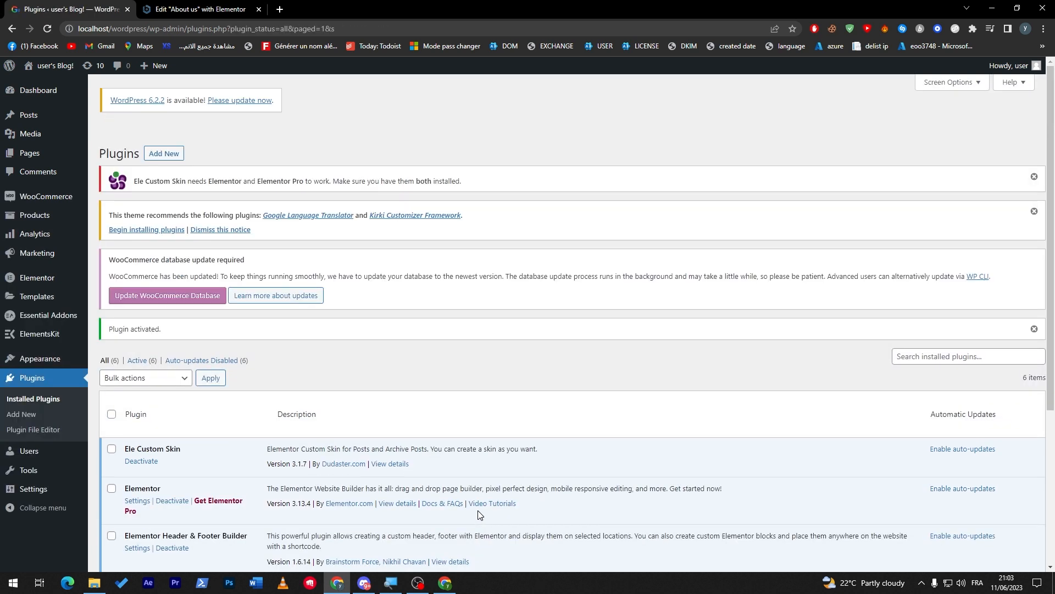
mouse_move(65, 157)
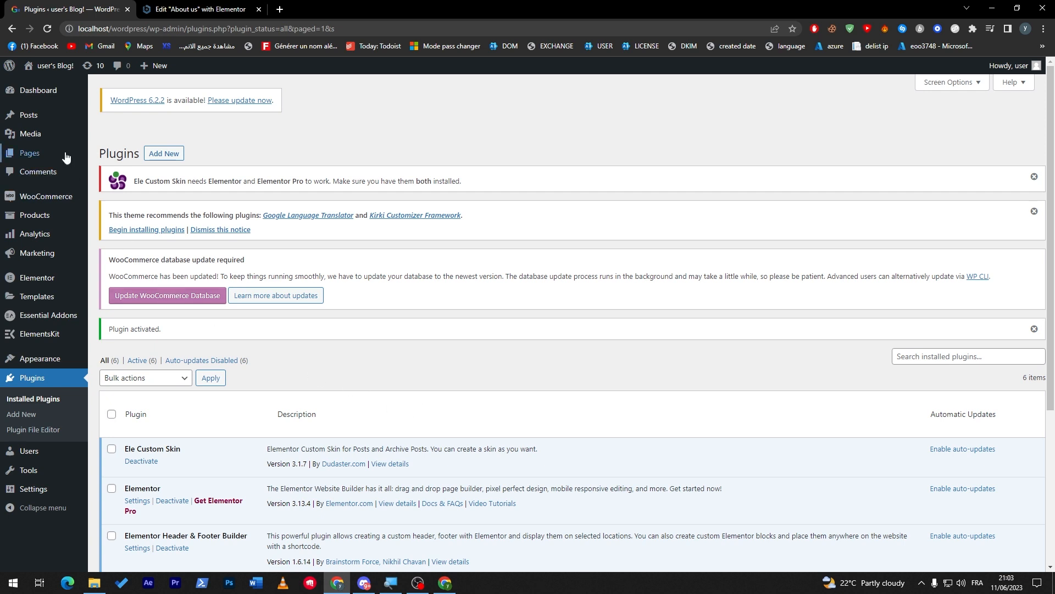
mouse_move(29, 153)
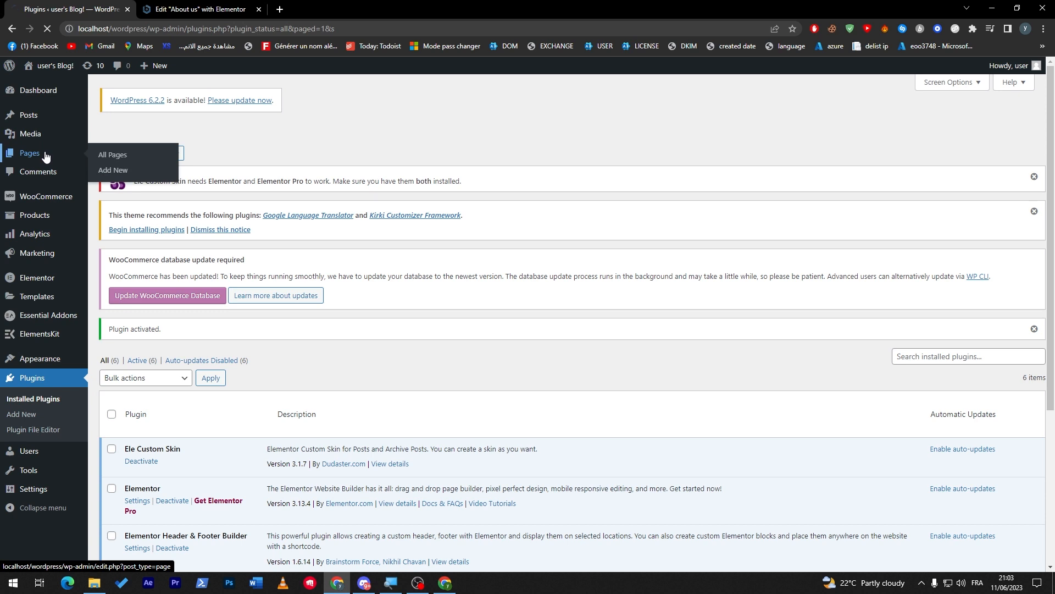
Open Asian Menu with Edit with Elementor, then go back twice after the connection error.
left_click(112, 154)
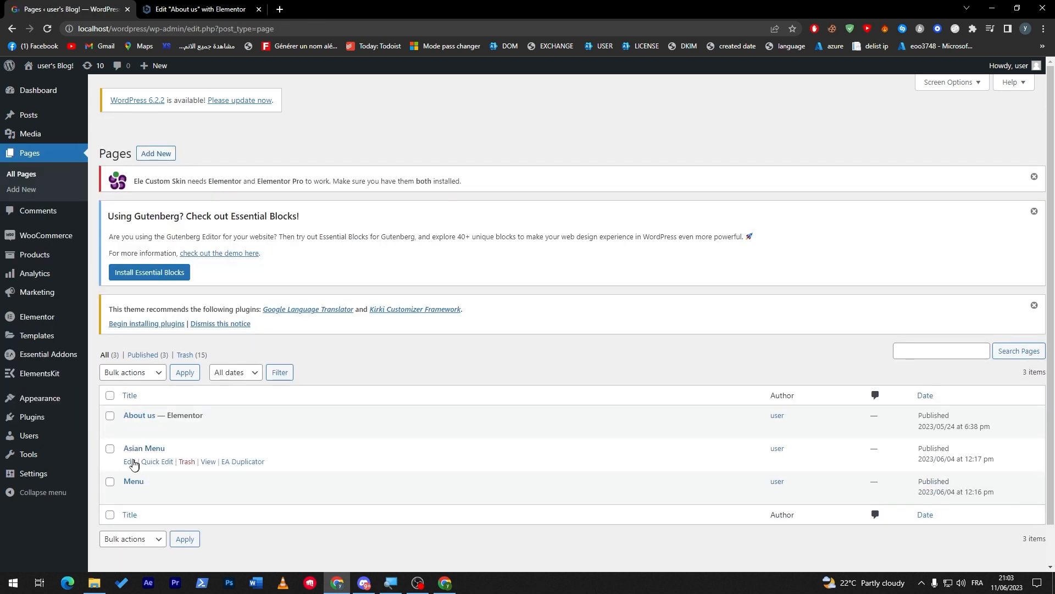
left_click(129, 461)
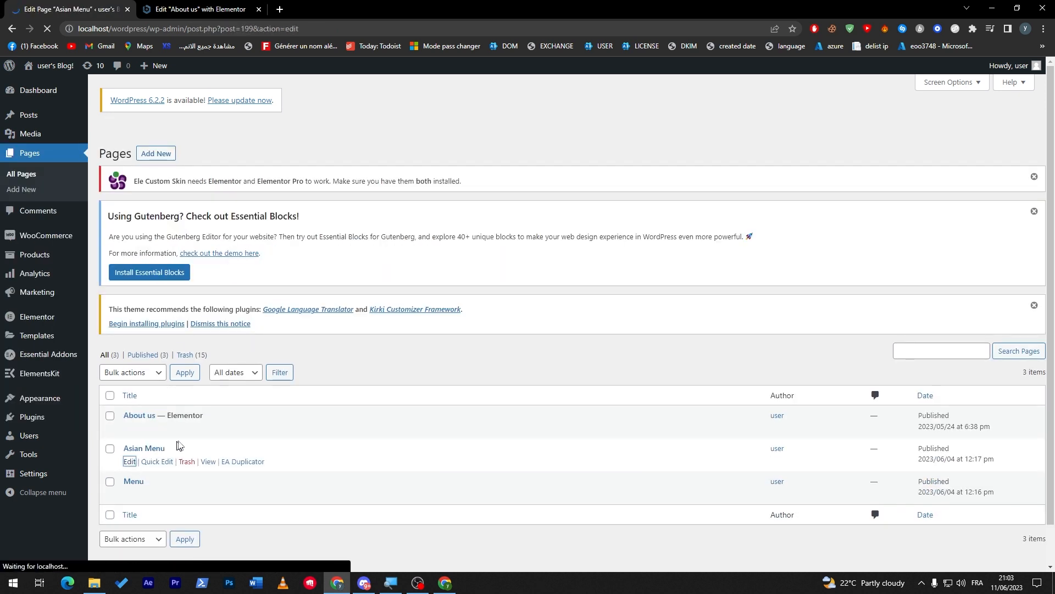
left_click(130, 462)
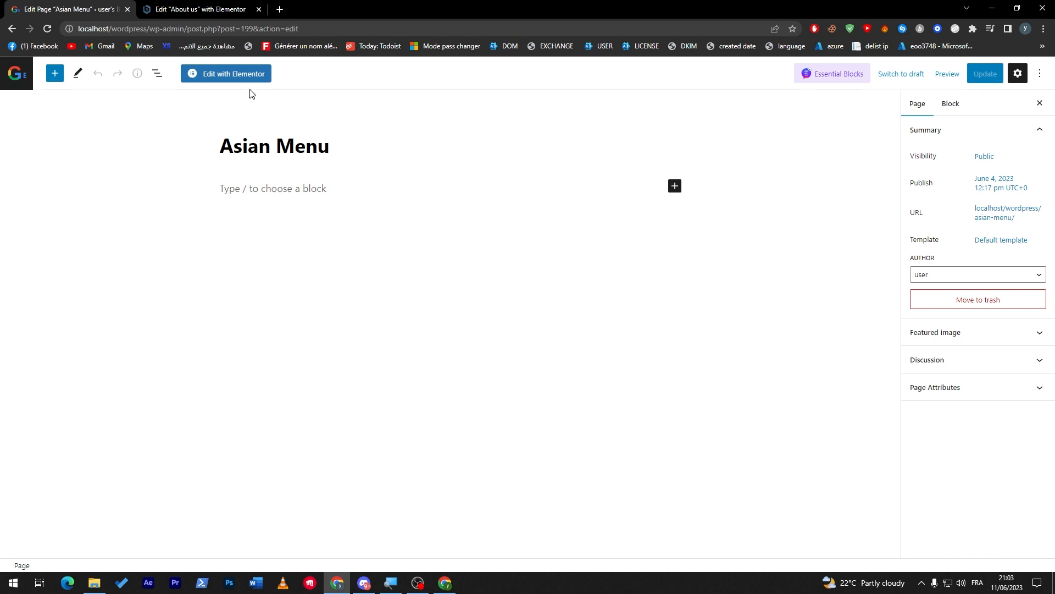
left_click(226, 74)
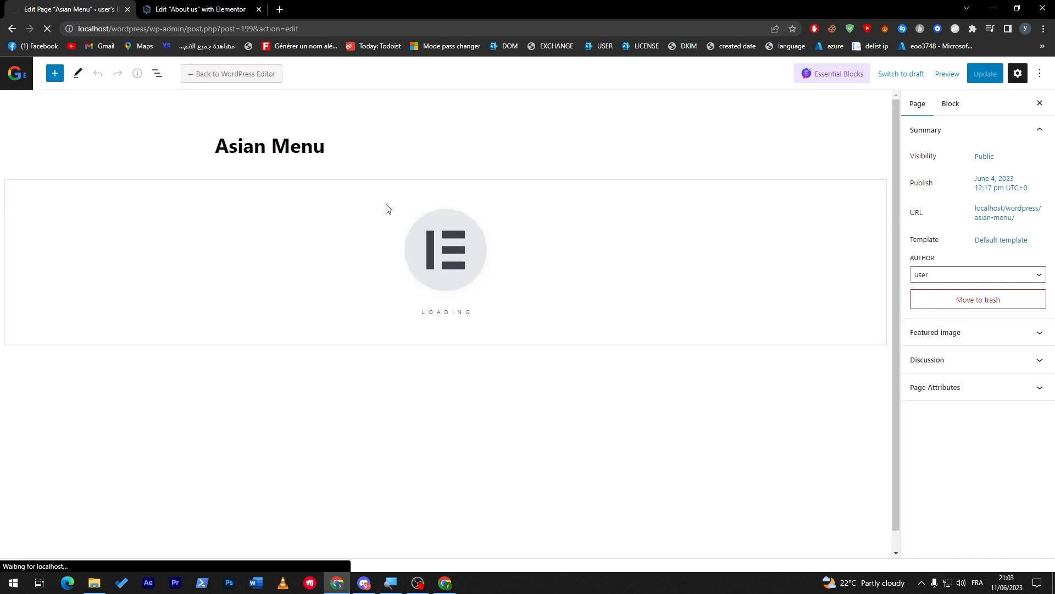
mouse_move(425, 247)
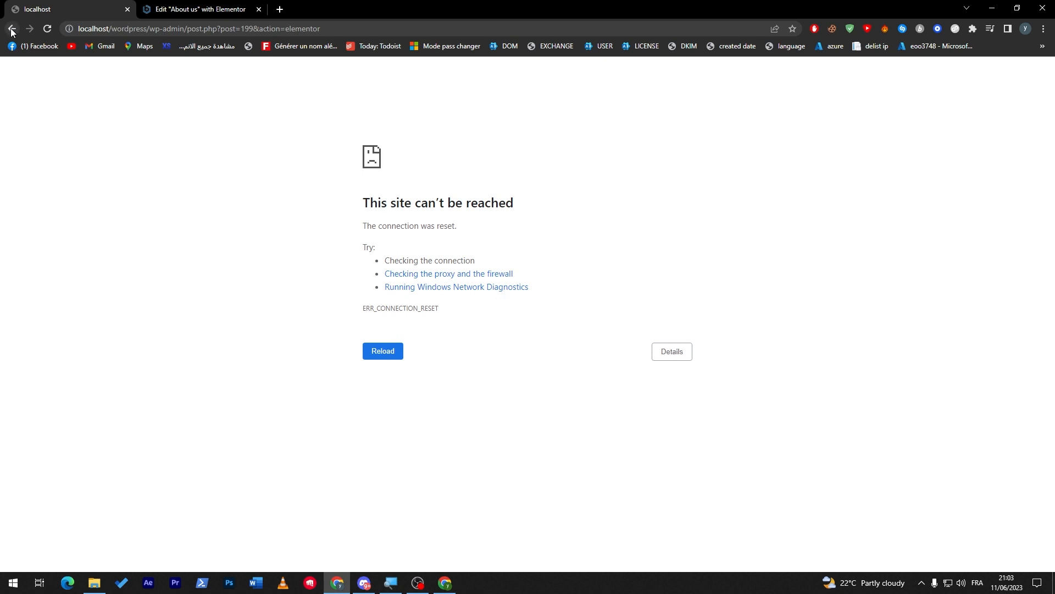
left_click(11, 28)
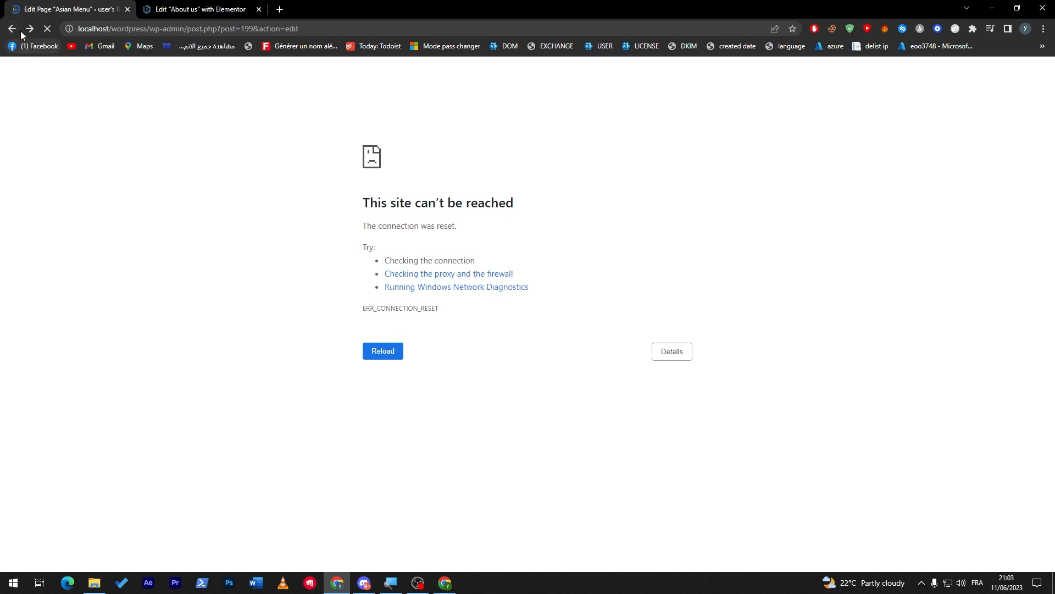
left_click(383, 351)
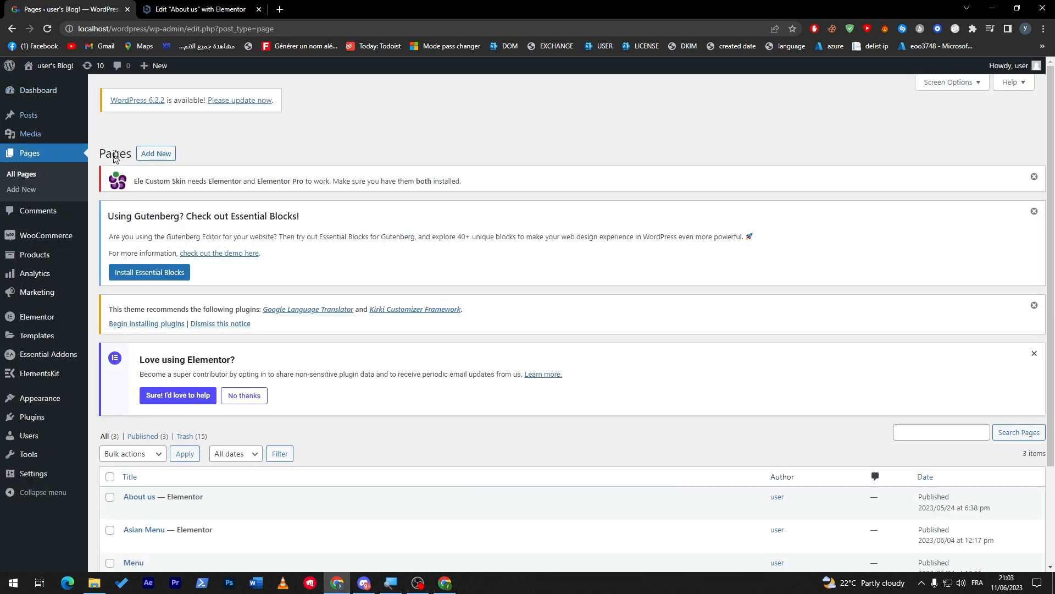
mouse_move(338, 257)
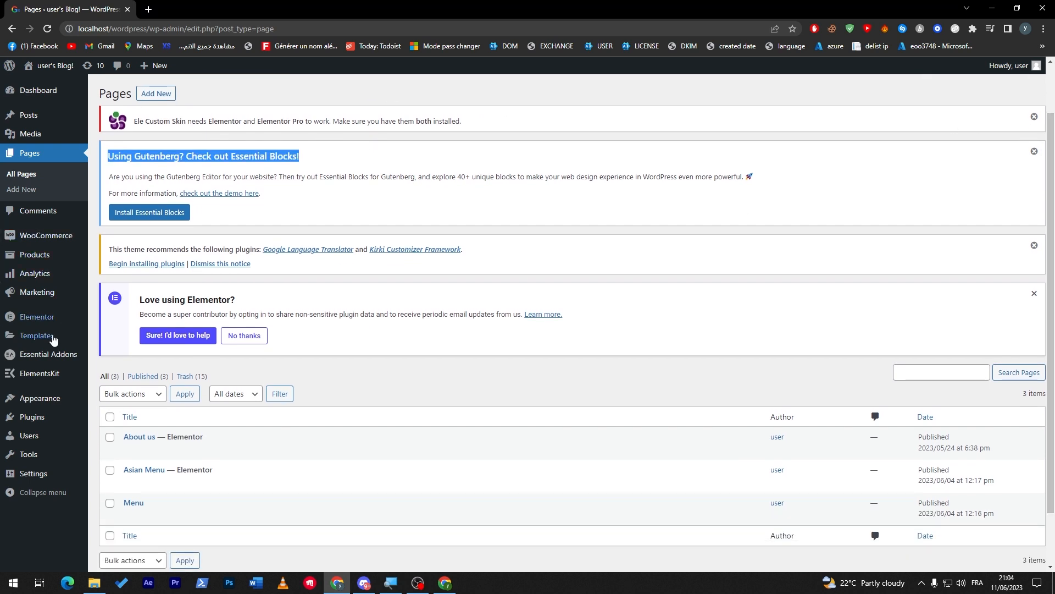
Close the second tab and scroll the Plugins list to WooCommerce showing Deactivate.
left_click(37, 317)
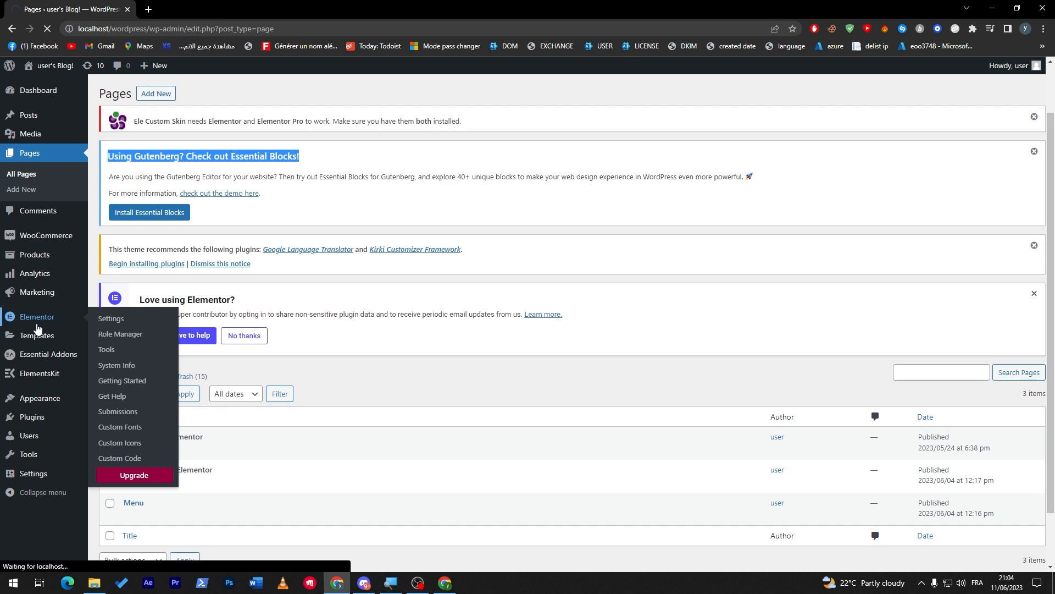
left_click(110, 318)
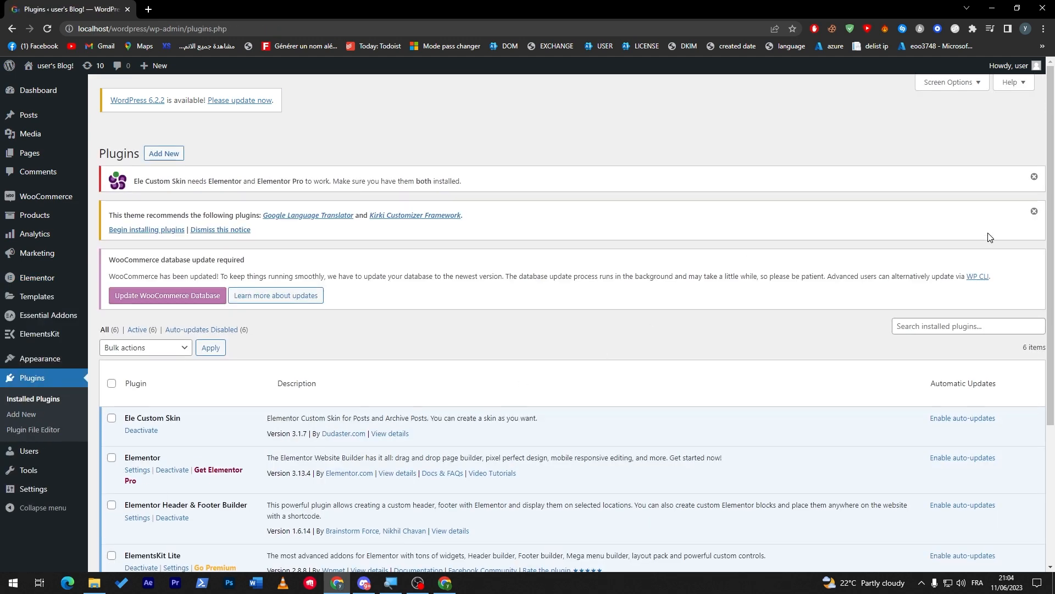
scroll("down", 3)
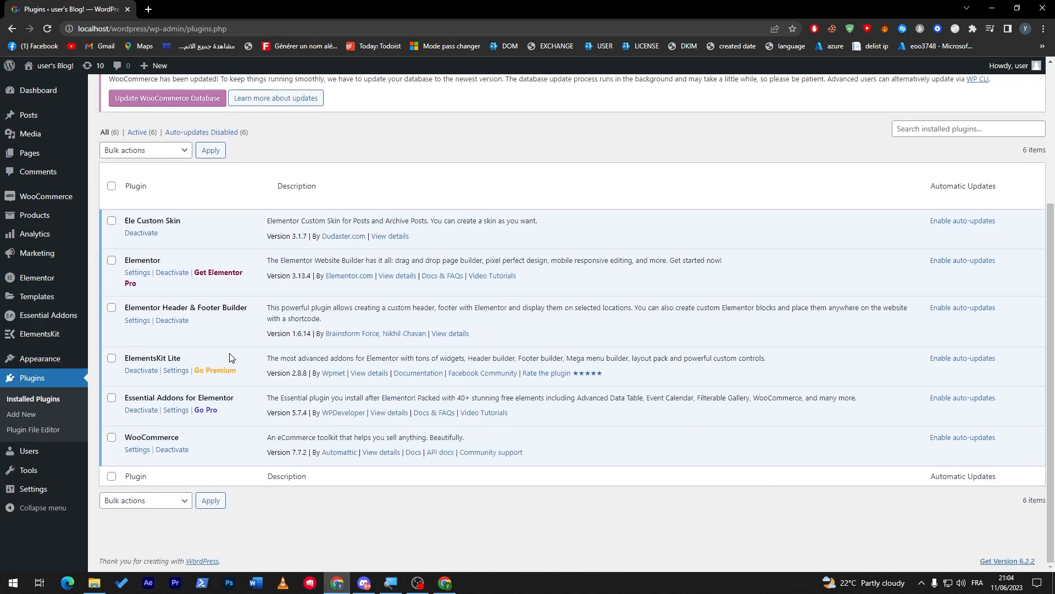